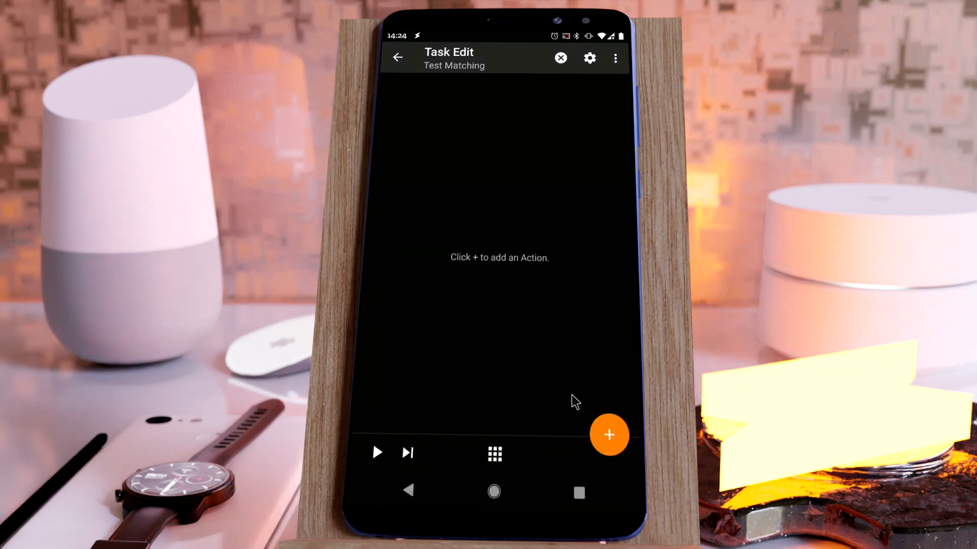
# Add a Simple Match/Regex action with the Amy and Tim sentences as its Text
pyautogui.click(608, 434)
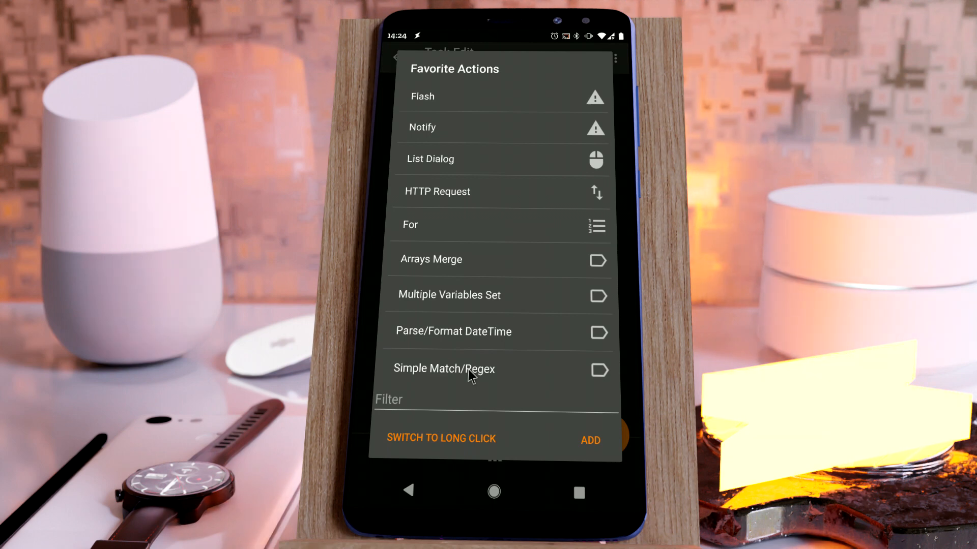
pyautogui.click(445, 368)
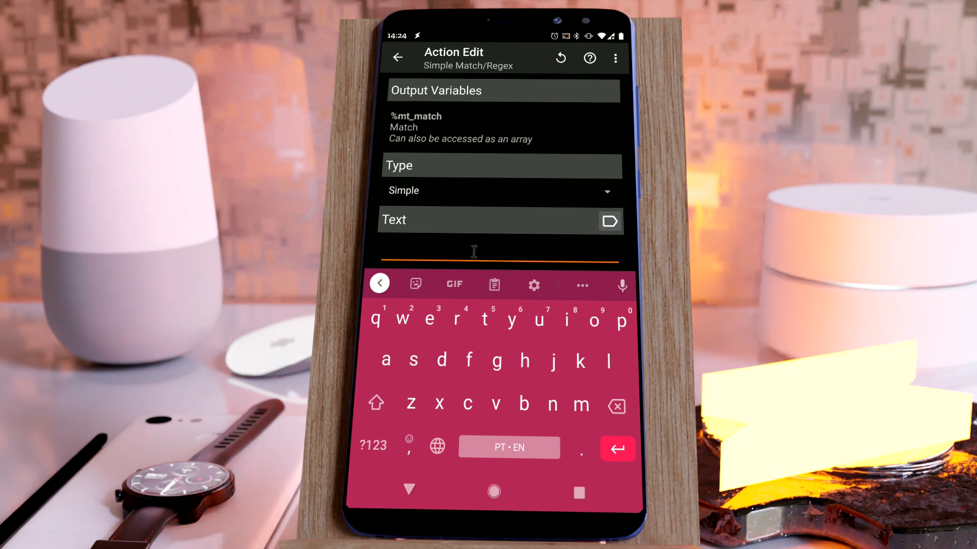
pyautogui.write("My name is Amy and I'm 65 years old")
pyautogui.write("My name is Tim and I'm 6 years old")
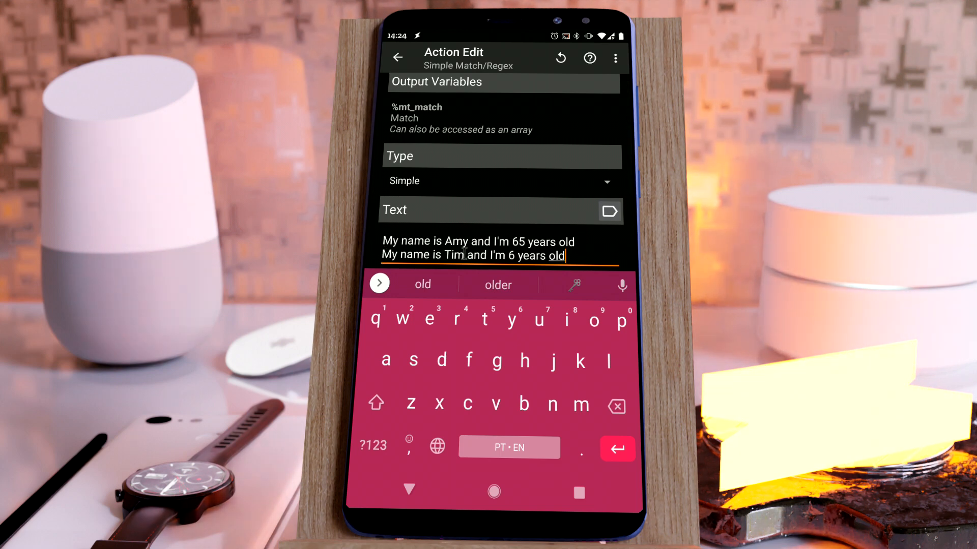
pyautogui.click(409, 489)
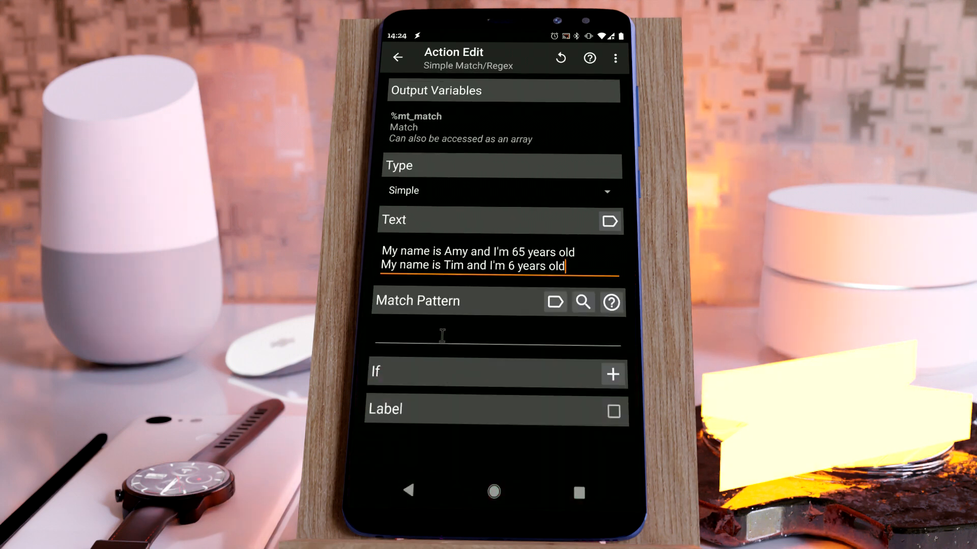
pyautogui.click(449, 336)
pyautogui.write('this')
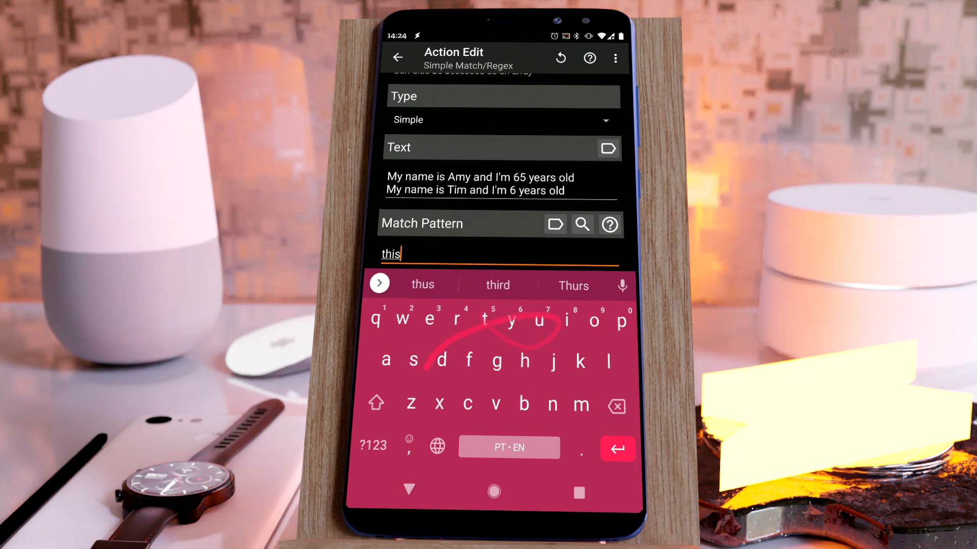
# Run the Test Matching task once and reopen the match action with pattern 'name'
pyautogui.click(398, 57)
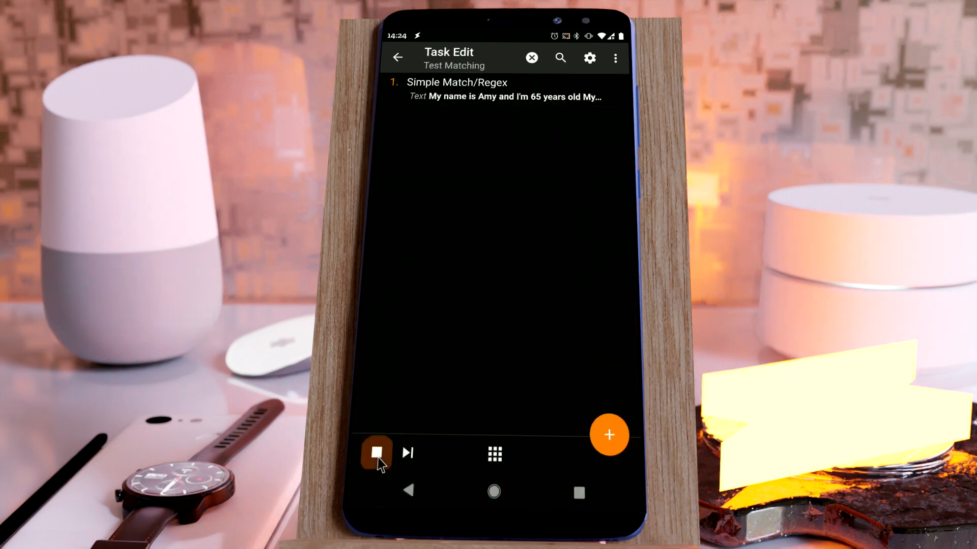
pyautogui.click(375, 453)
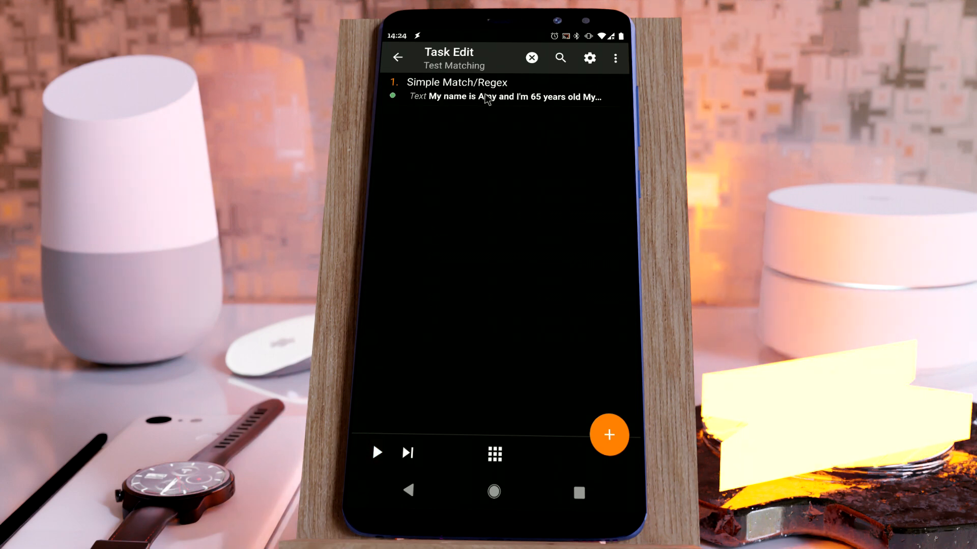
pyautogui.click(456, 89)
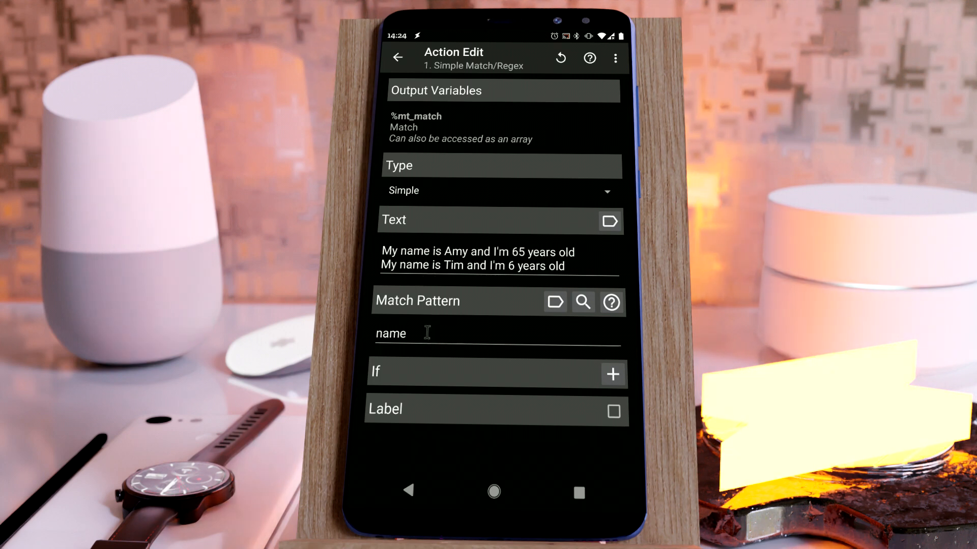
# Use the pattern helper to insert 'My name is Tim and I'm 6 years old' and stop reminders
pyautogui.click(391, 334)
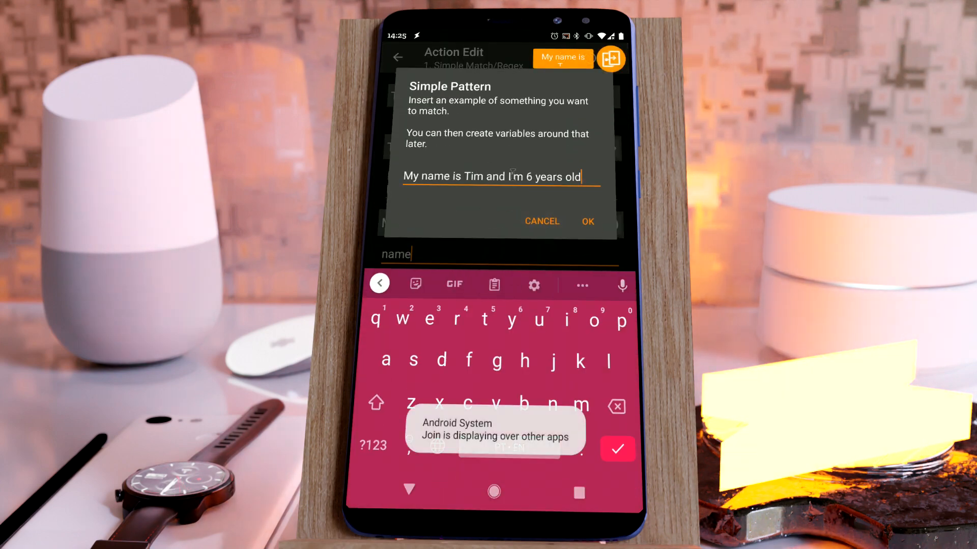
pyautogui.click(586, 221)
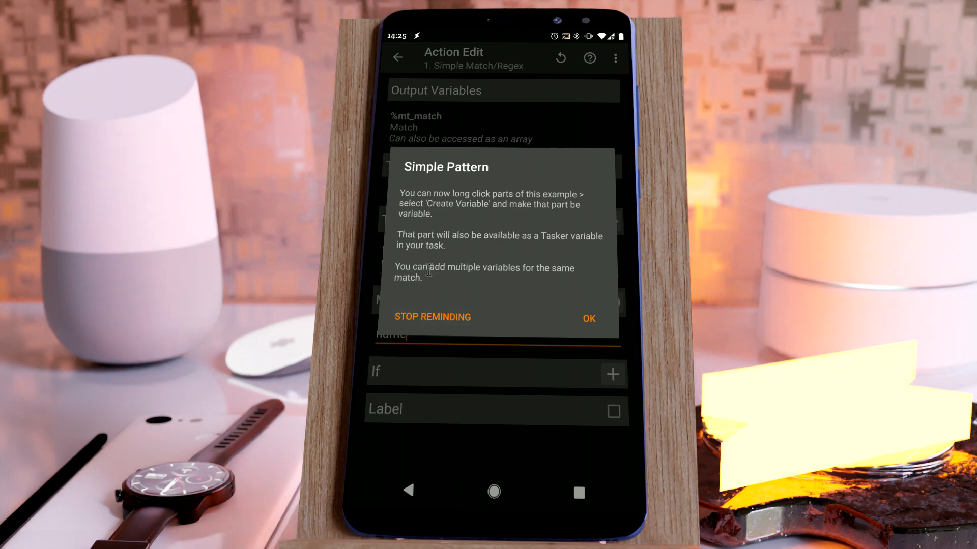
pyautogui.moveTo(456, 327)
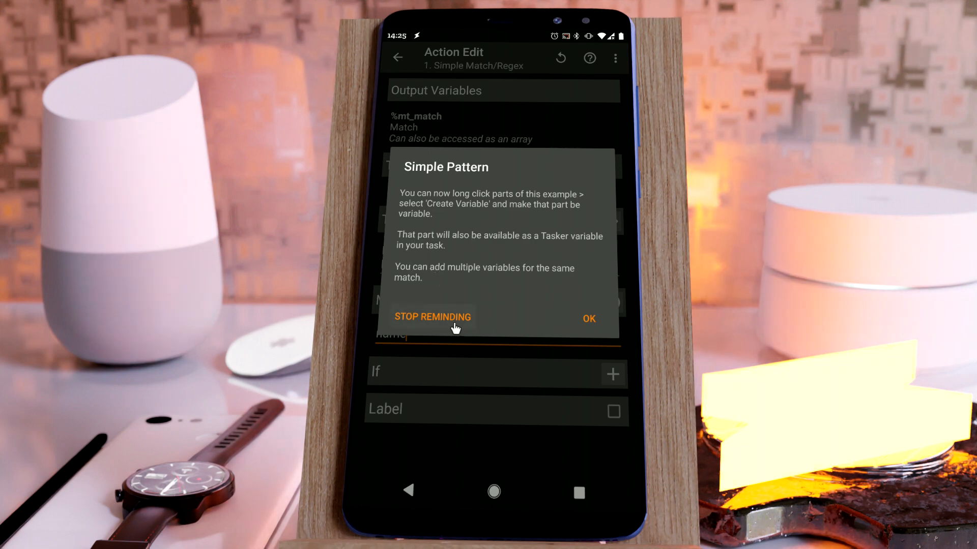
pyautogui.click(587, 319)
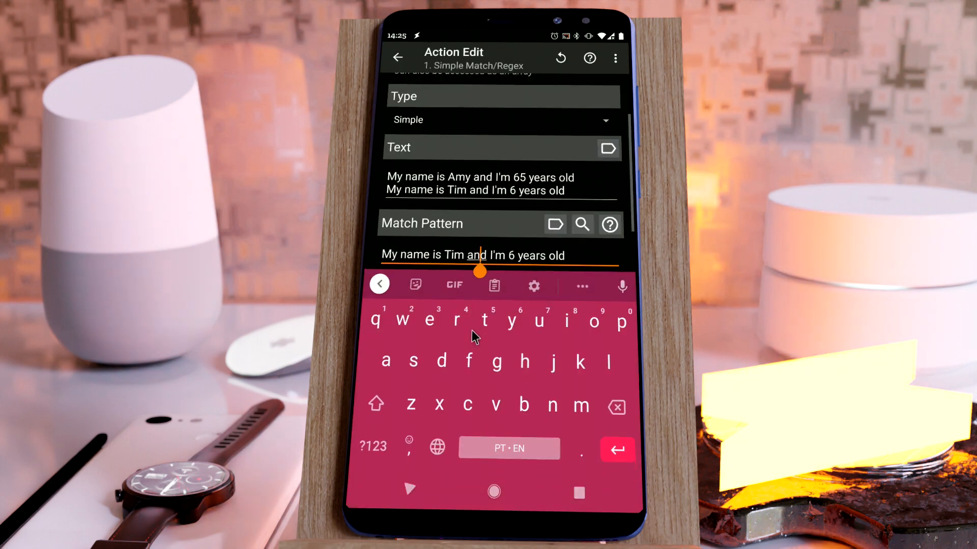
# Turn 'Tim' in the pattern into a variable named name
pyautogui.doubleClick(453, 254)
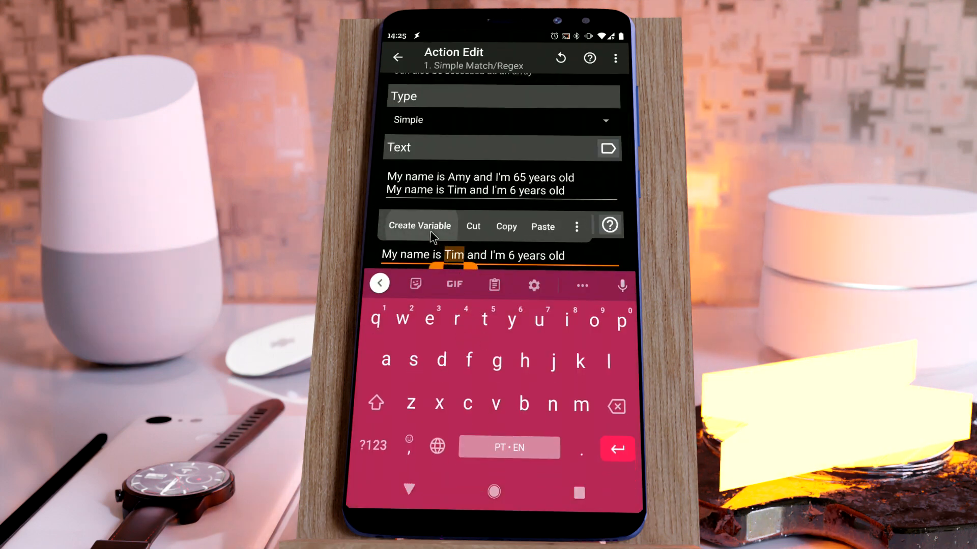
pyautogui.click(419, 225)
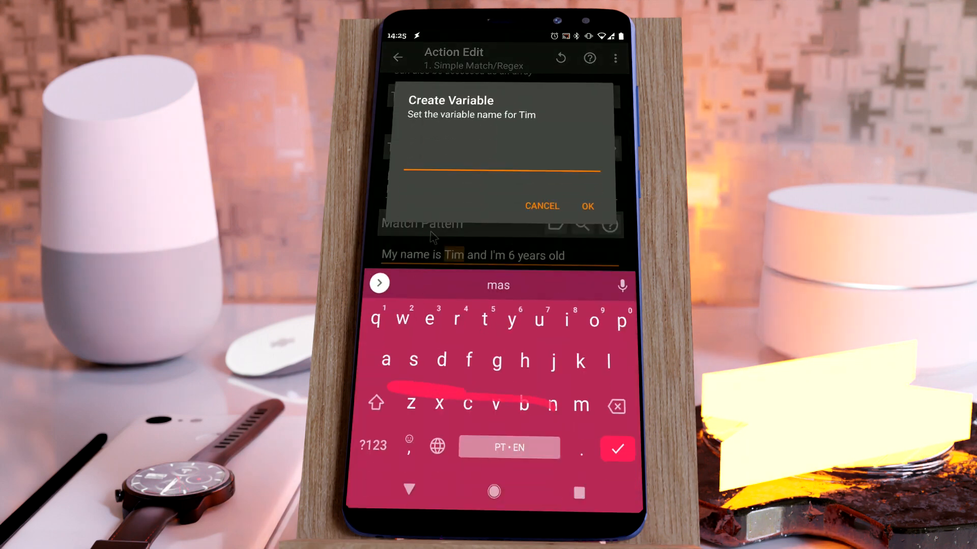
pyautogui.click(587, 206)
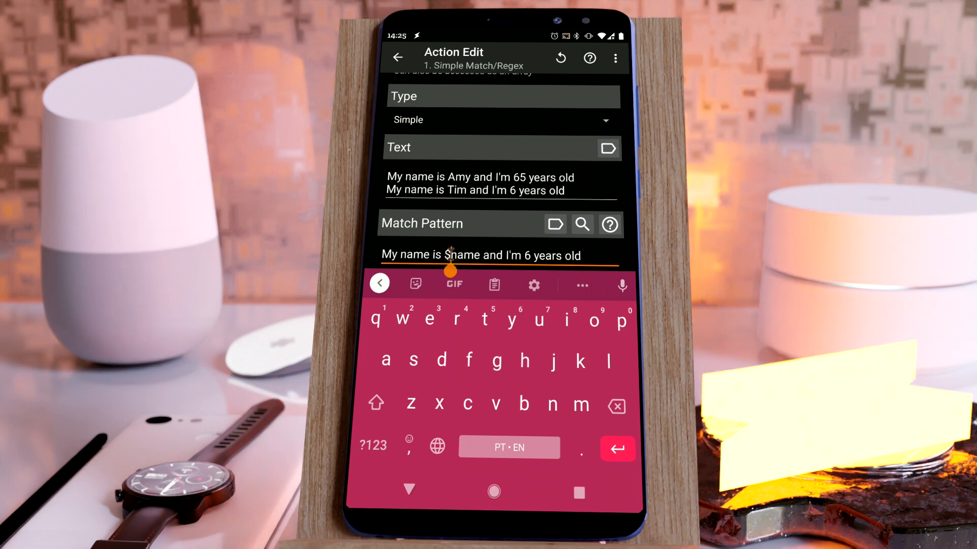
# Turn '6' into an age variable, giving 'My name is $name and I'm #age years old'
pyautogui.doubleClick(461, 255)
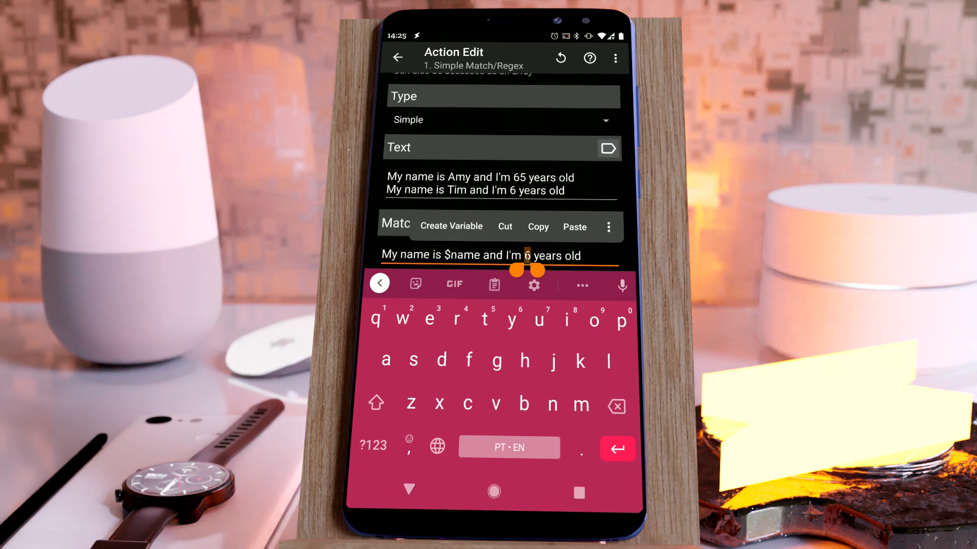
pyautogui.click(451, 226)
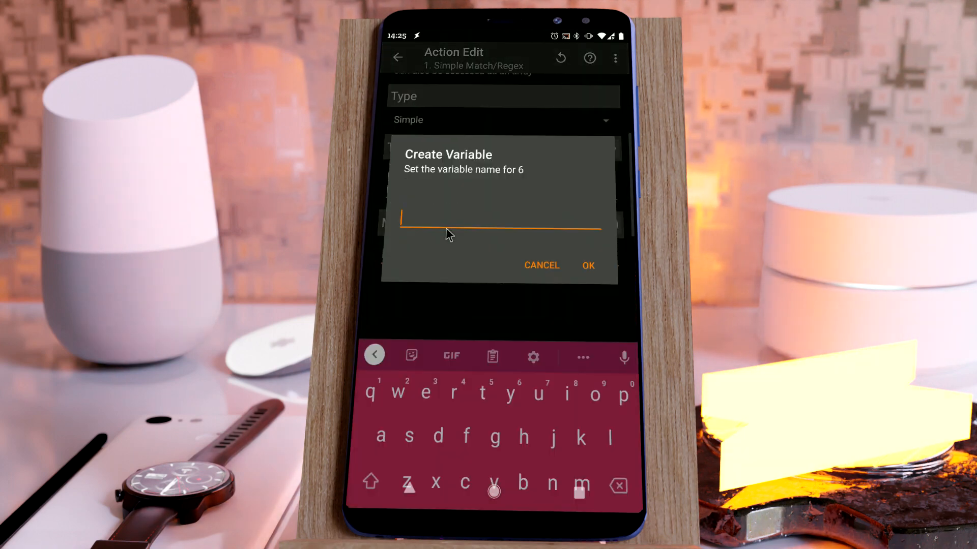
pyautogui.write('she')
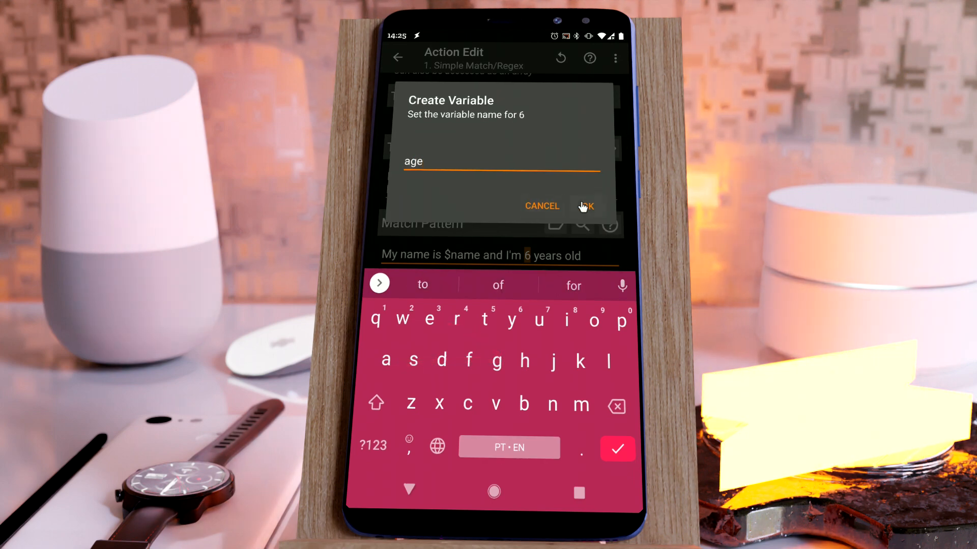
pyautogui.click(584, 206)
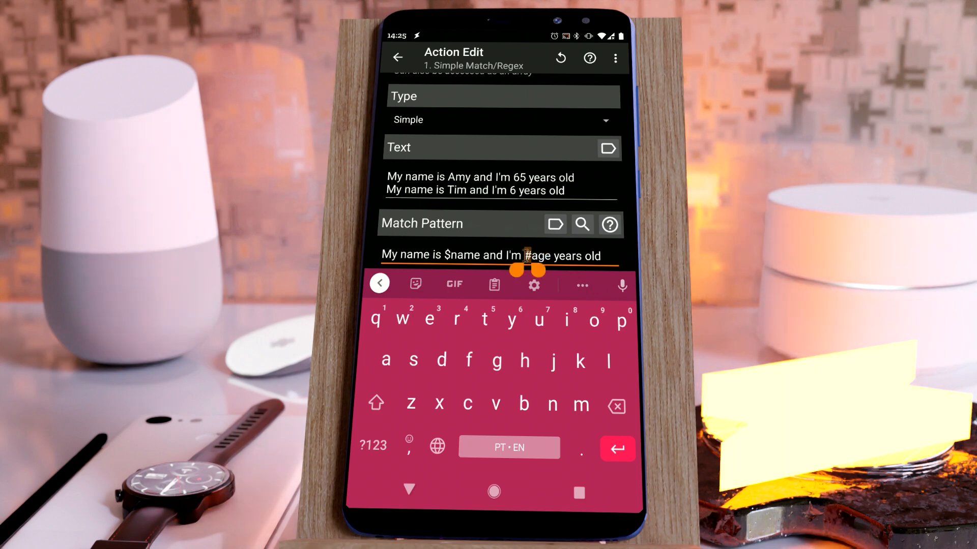
pyautogui.doubleClick(540, 255)
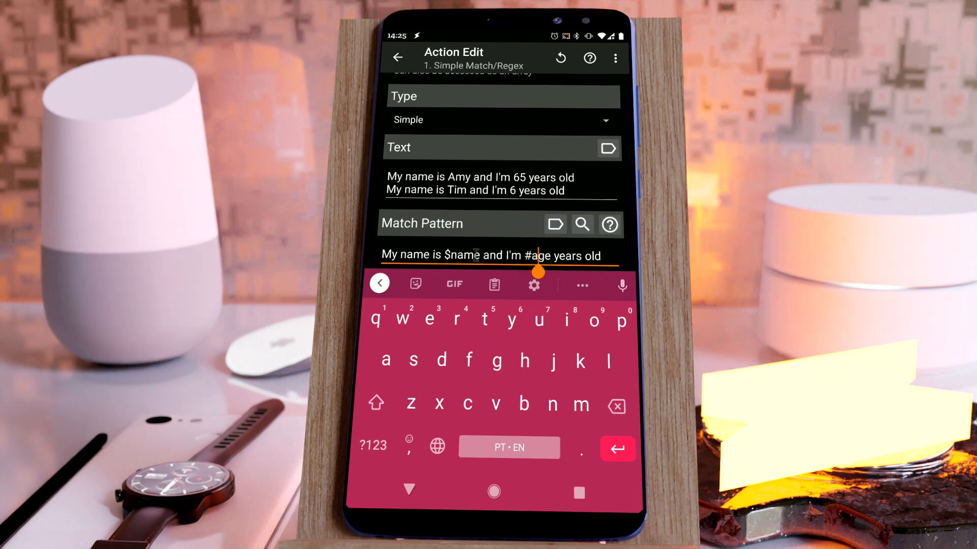
pyautogui.doubleClick(464, 255)
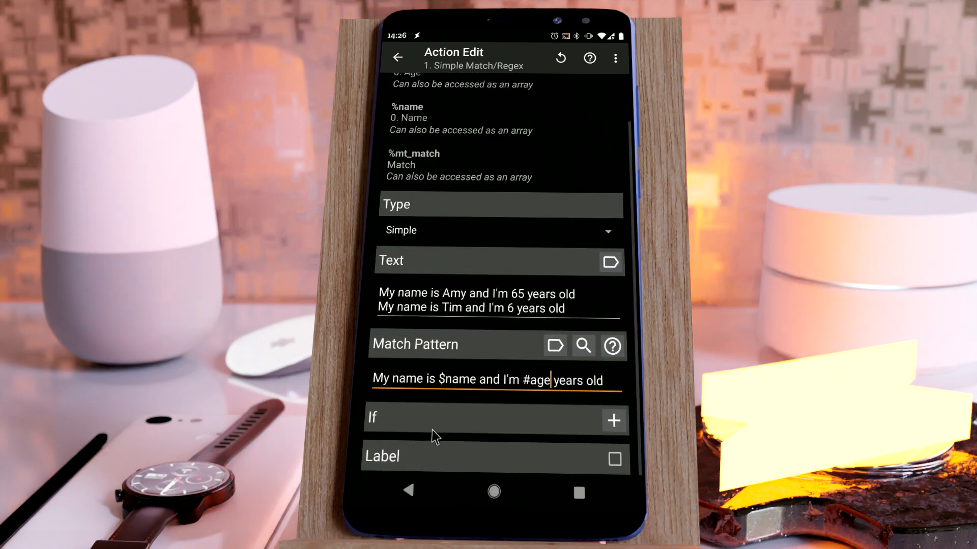
# Add a Flash action whose text holds the %age and %name variables
pyautogui.click(398, 57)
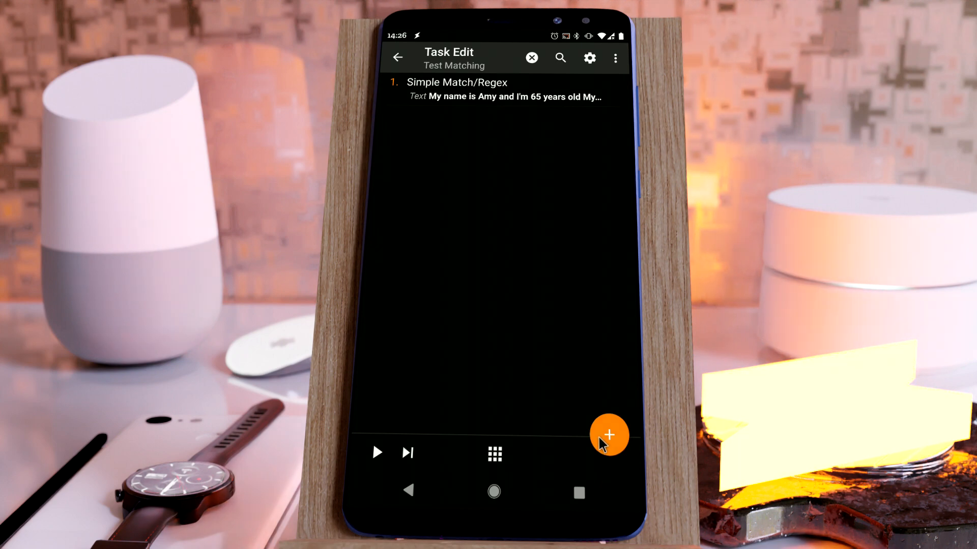
pyautogui.click(609, 434)
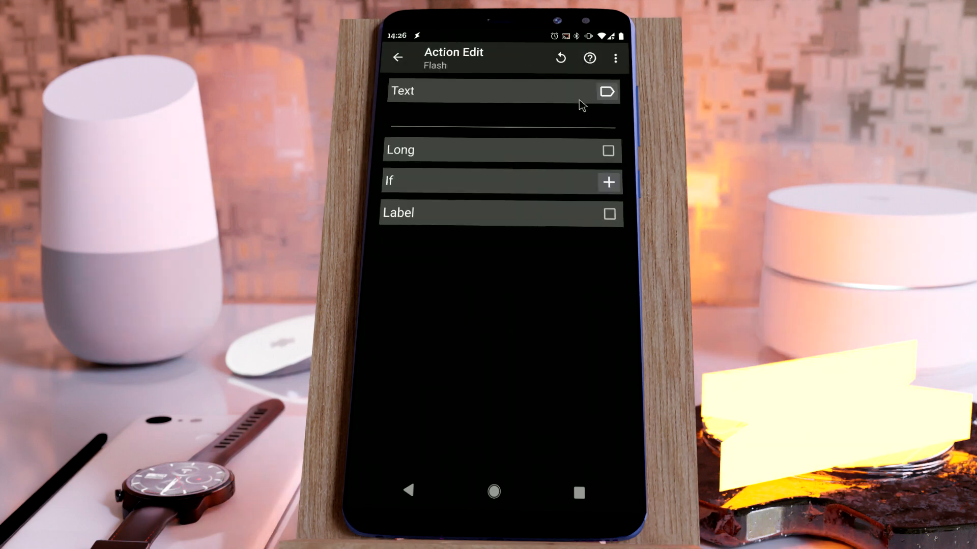
pyautogui.click(605, 90)
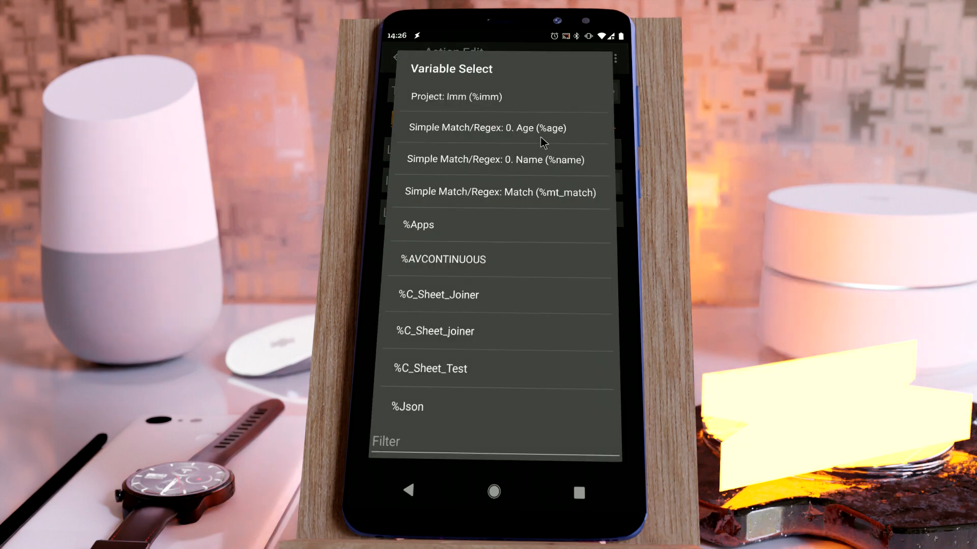
pyautogui.click(486, 128)
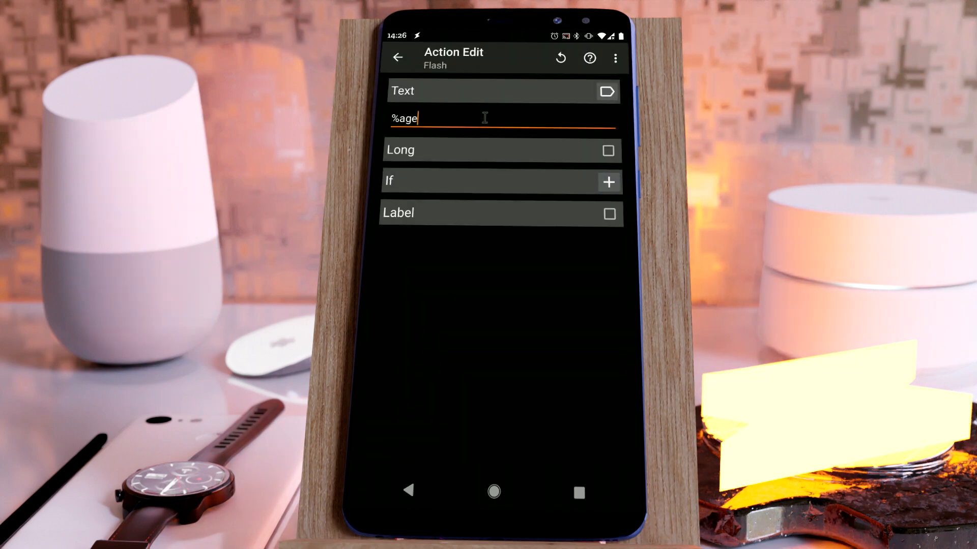
pyautogui.click(485, 118)
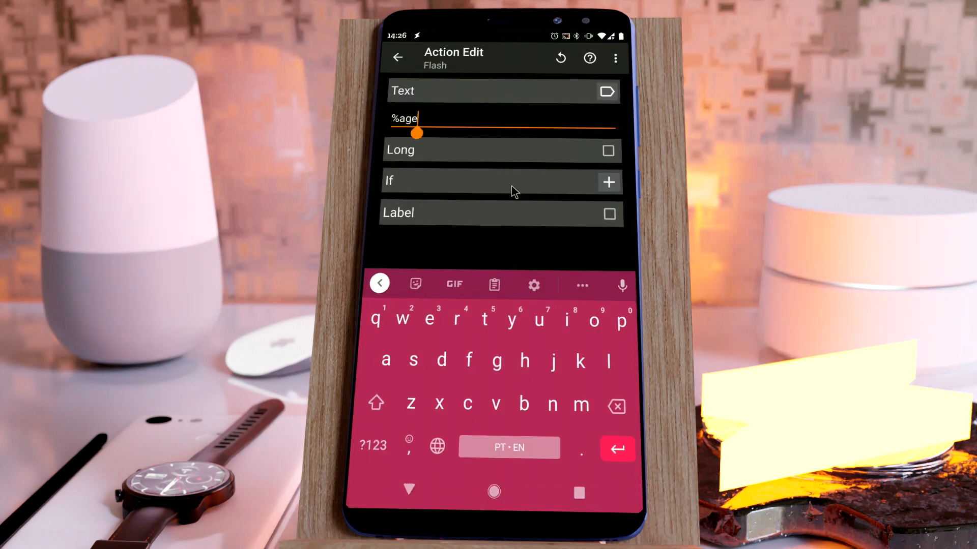
pyautogui.click(605, 90)
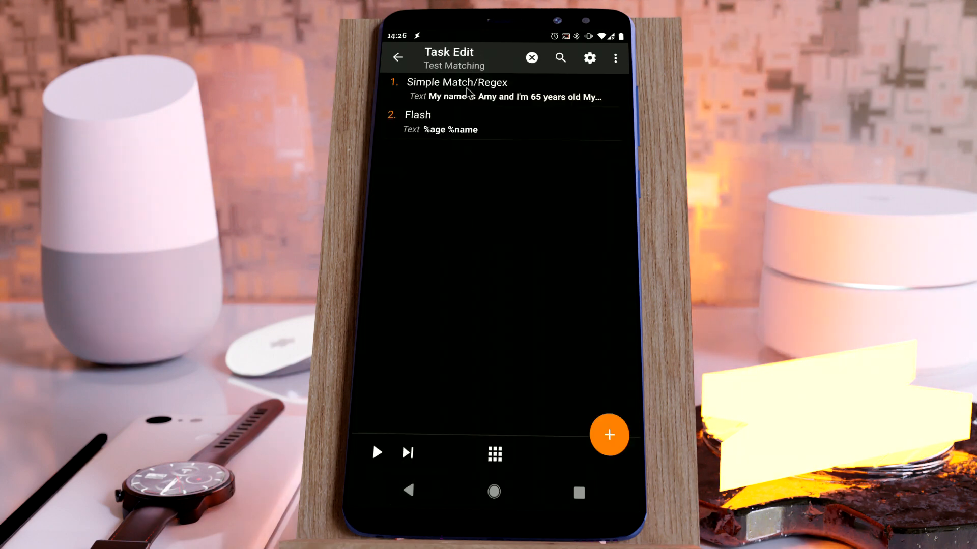
# Make the Flash text read %age() %name() and return to the task
pyautogui.click(457, 90)
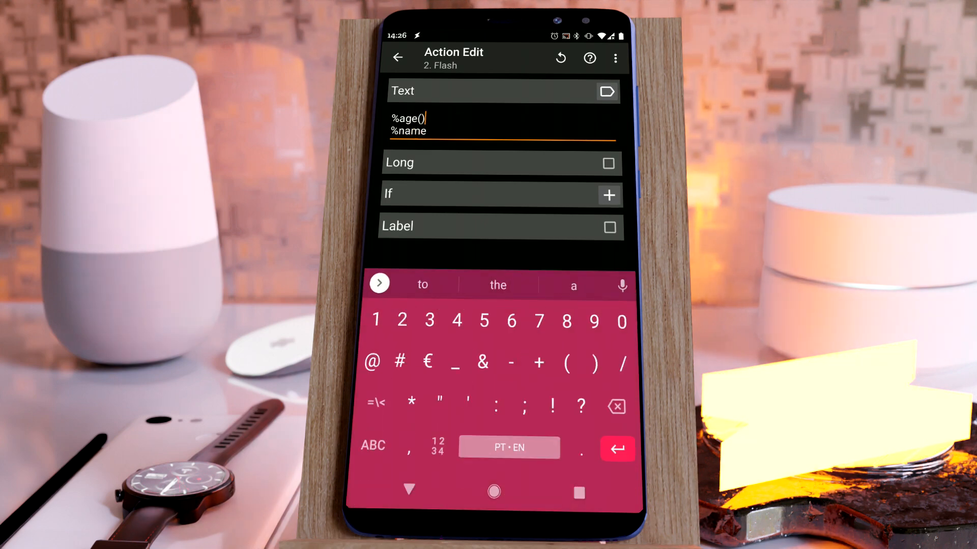
pyautogui.write('()')
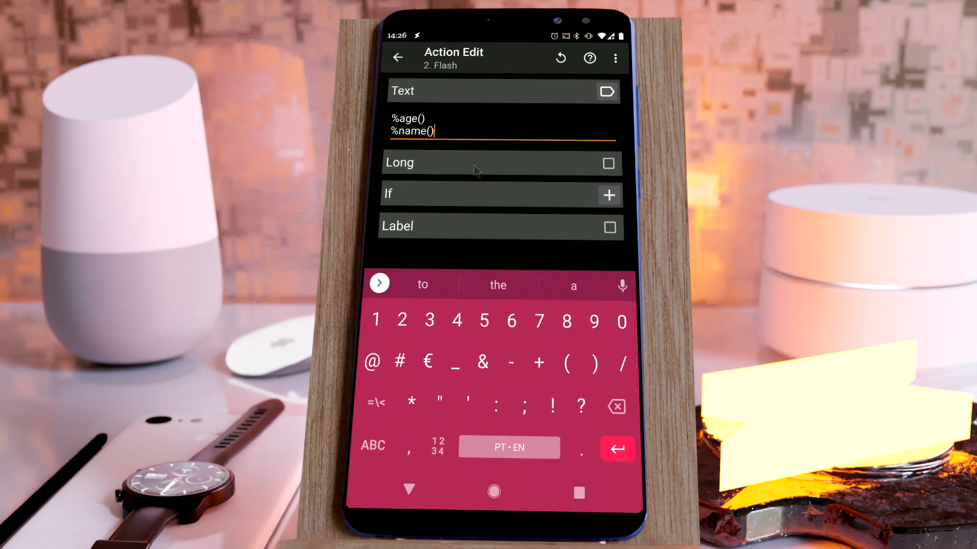
pyautogui.click(398, 58)
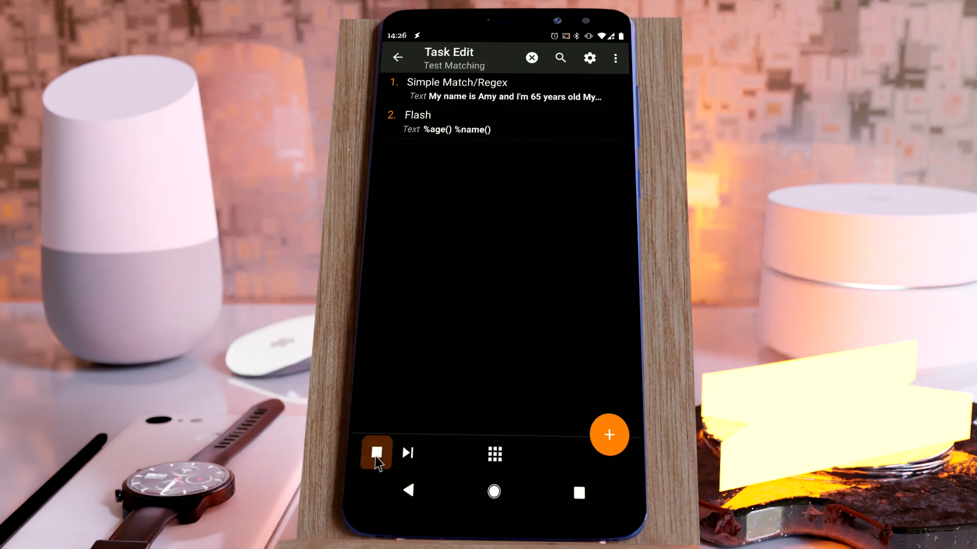
# Run the task, flashing 65,6 and Amy,Tim, then reopen the match action
pyautogui.click(375, 451)
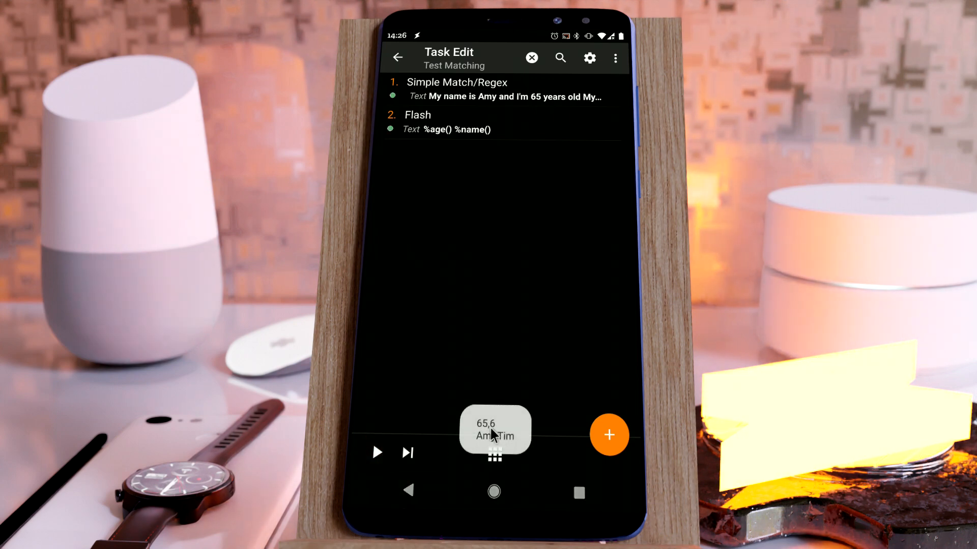
pyautogui.moveTo(476, 455)
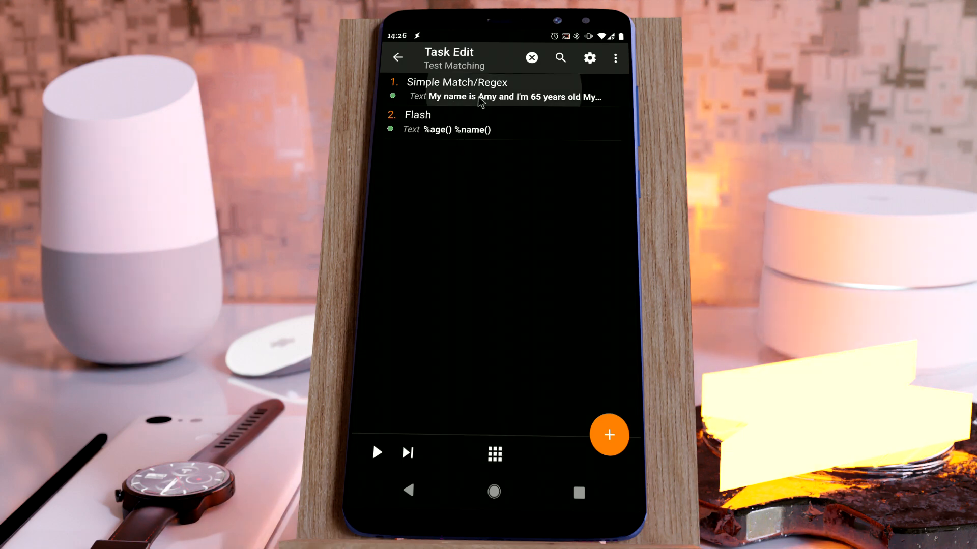
pyautogui.click(502, 90)
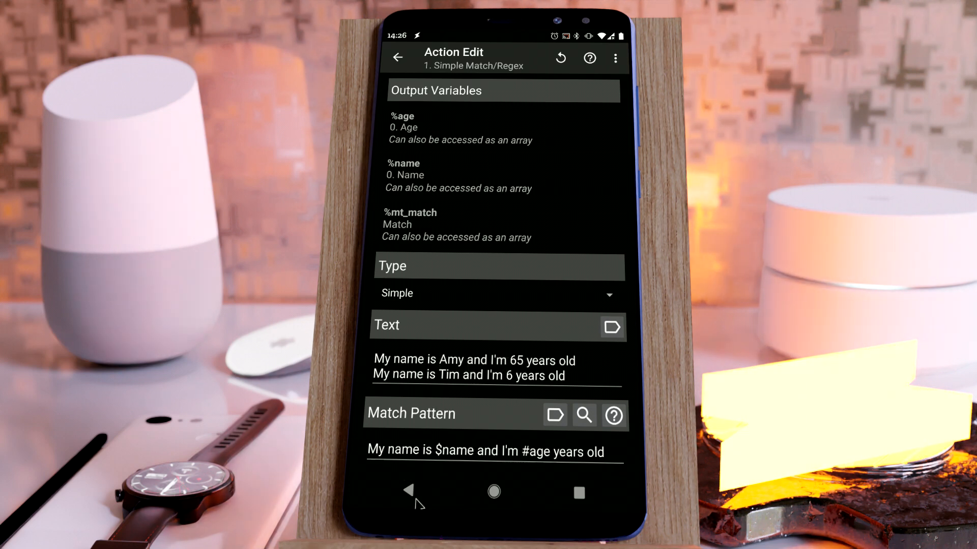
pyautogui.click(397, 57)
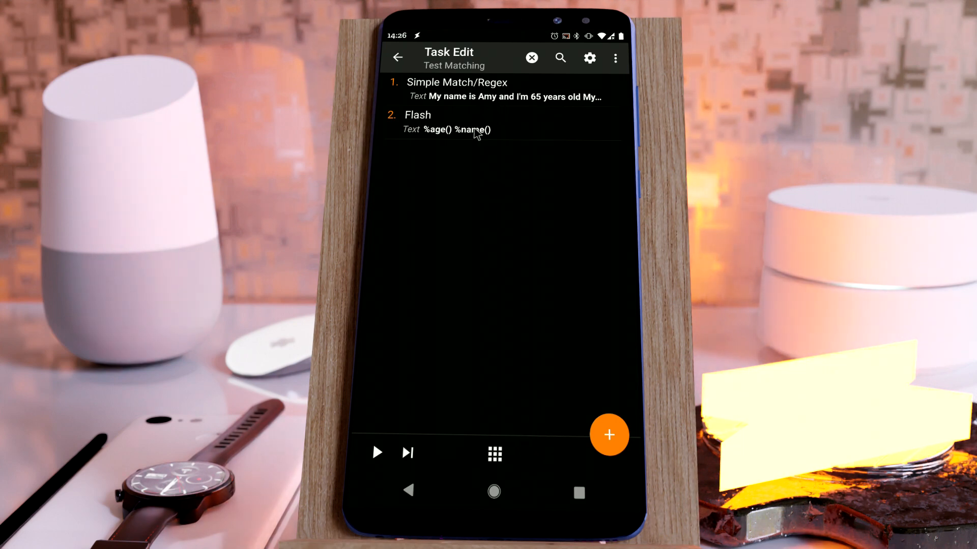
pyautogui.click(457, 82)
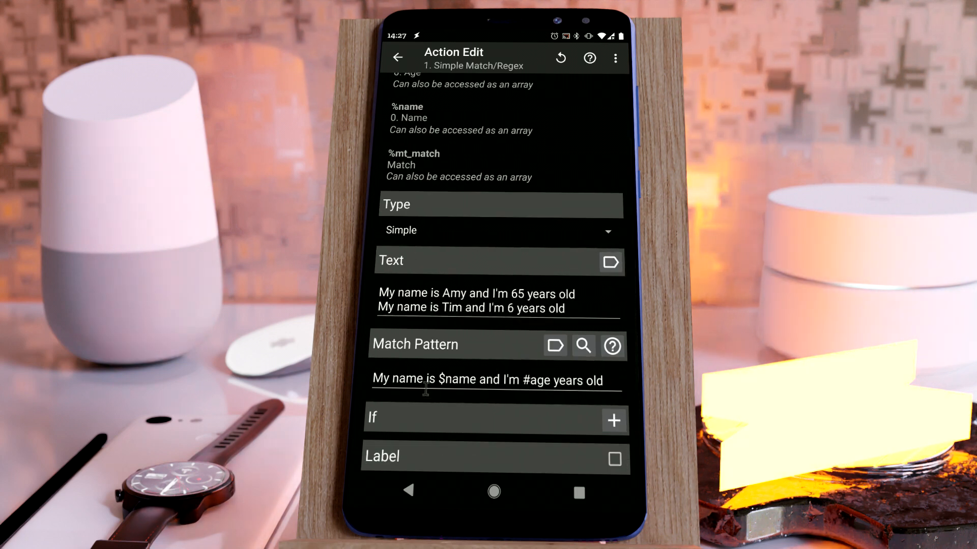
# Set the match Type to Regex starting with 'my name is'
pyautogui.click(499, 230)
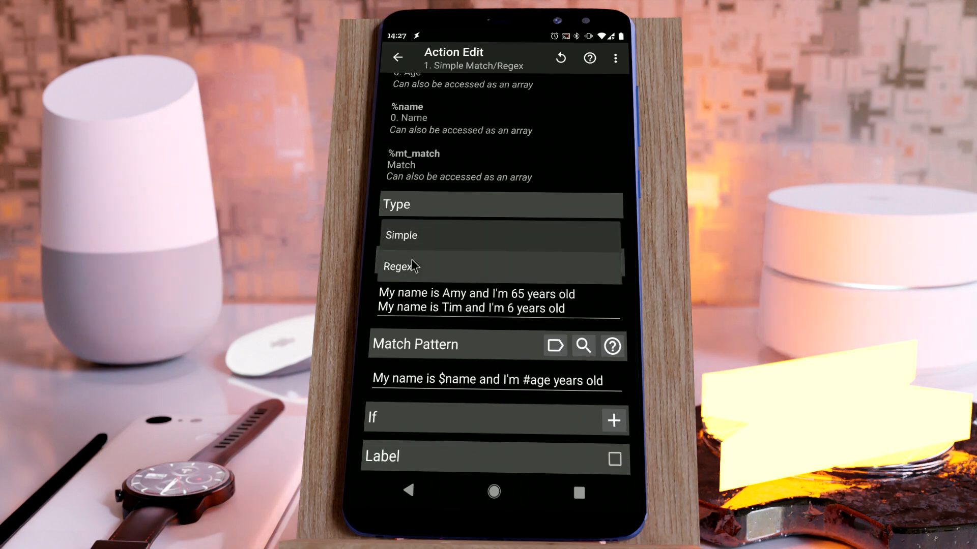
pyautogui.click(399, 266)
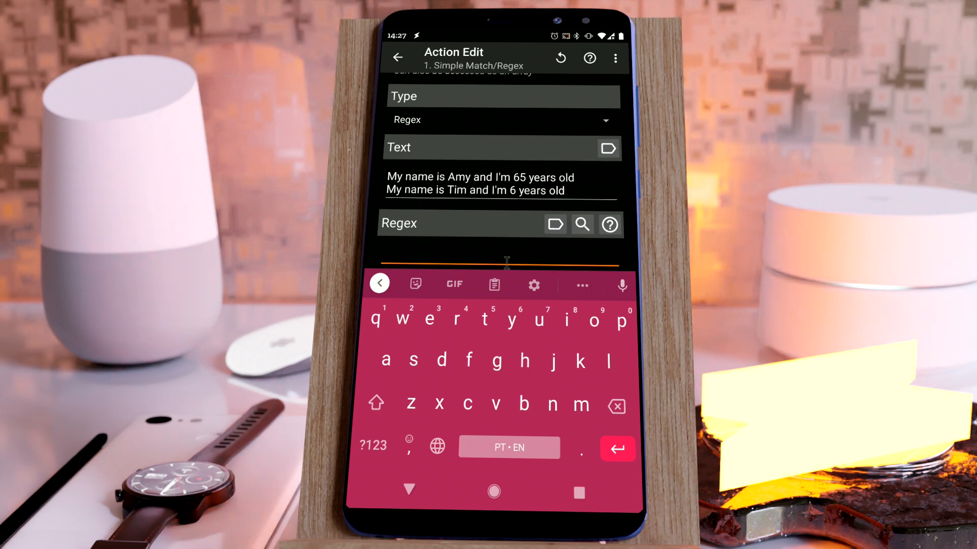
pyautogui.write('my')
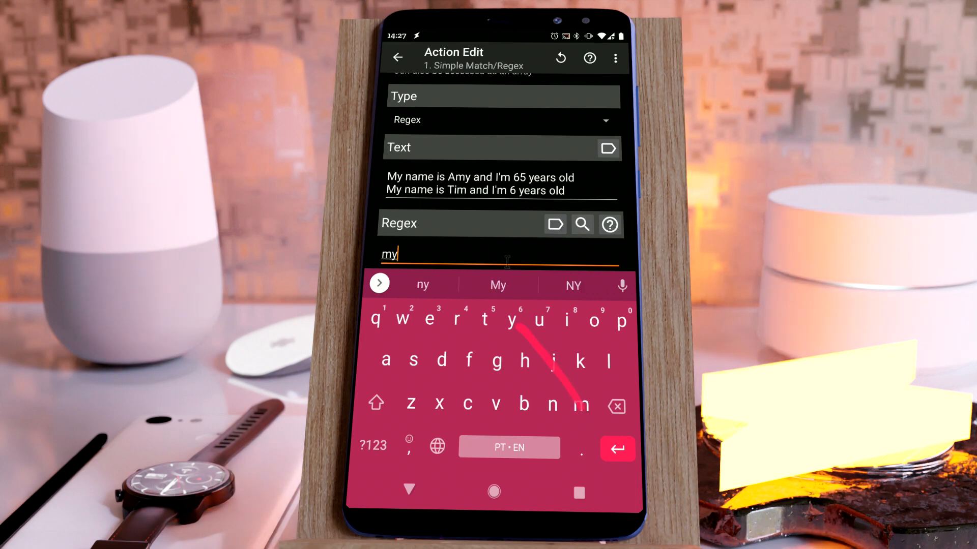
pyautogui.write('name is')
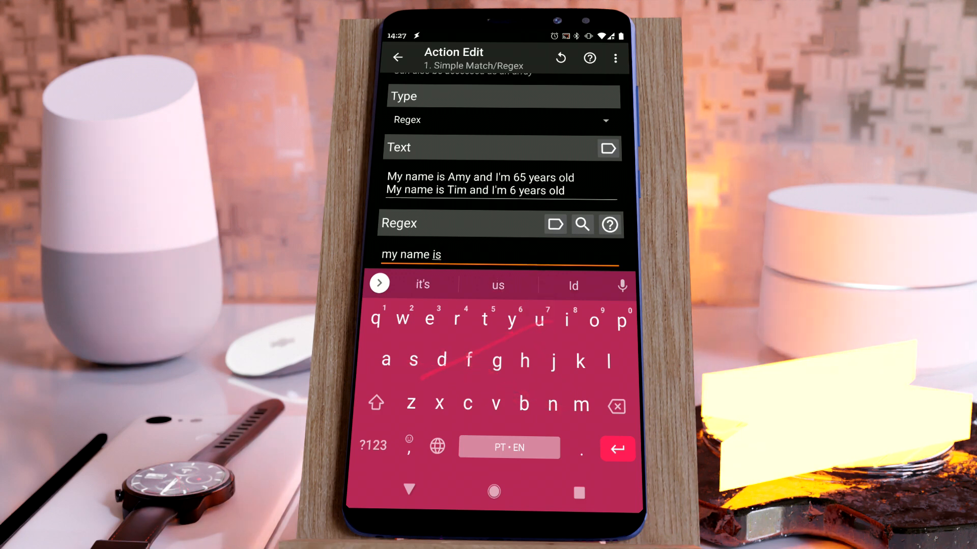
pyautogui.click(581, 224)
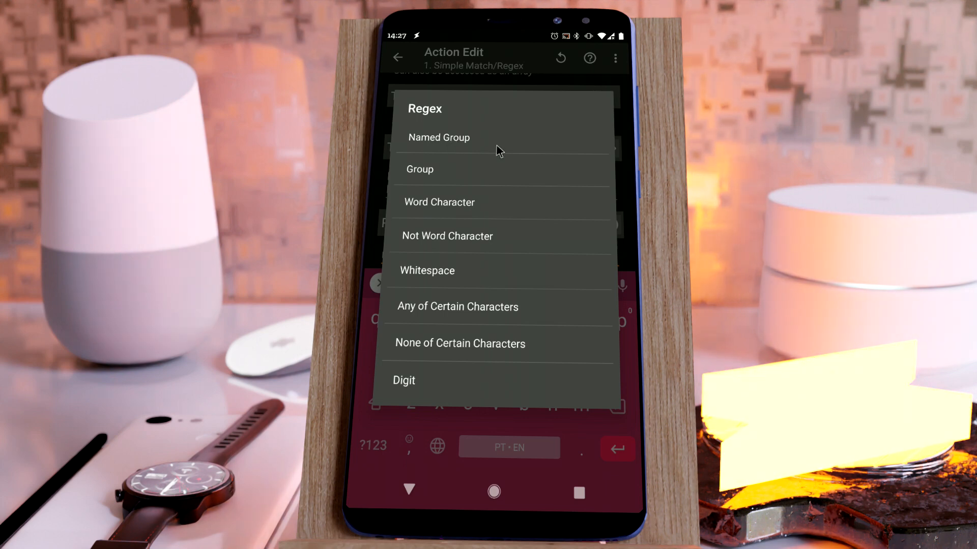
# Build the named group (?<name>\w+) with the regex helper
pyautogui.click(438, 137)
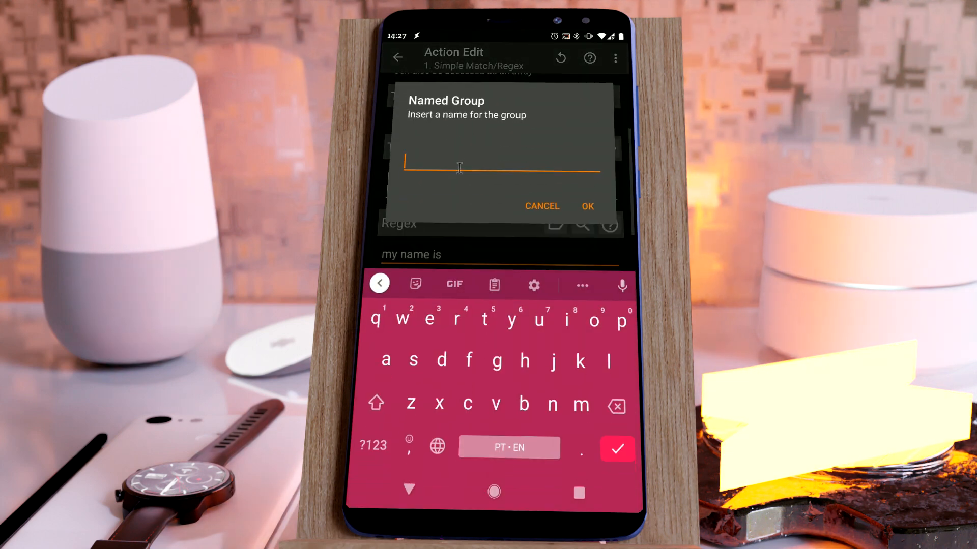
pyautogui.write('name')
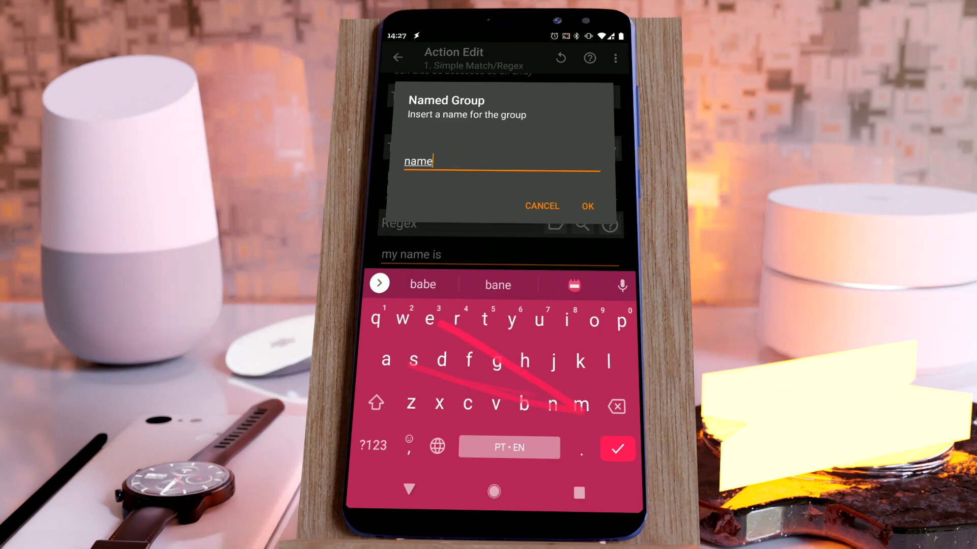
pyautogui.click(586, 206)
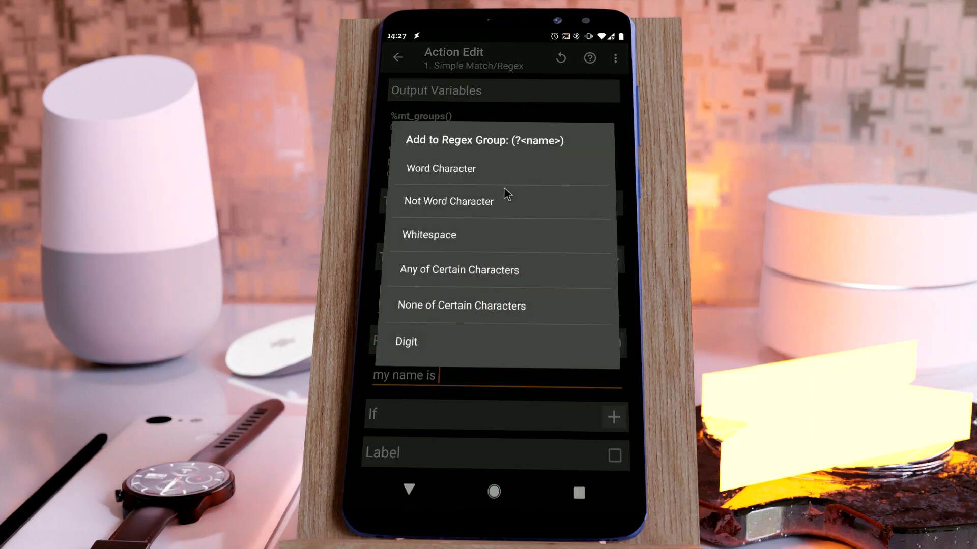
pyautogui.moveTo(429, 179)
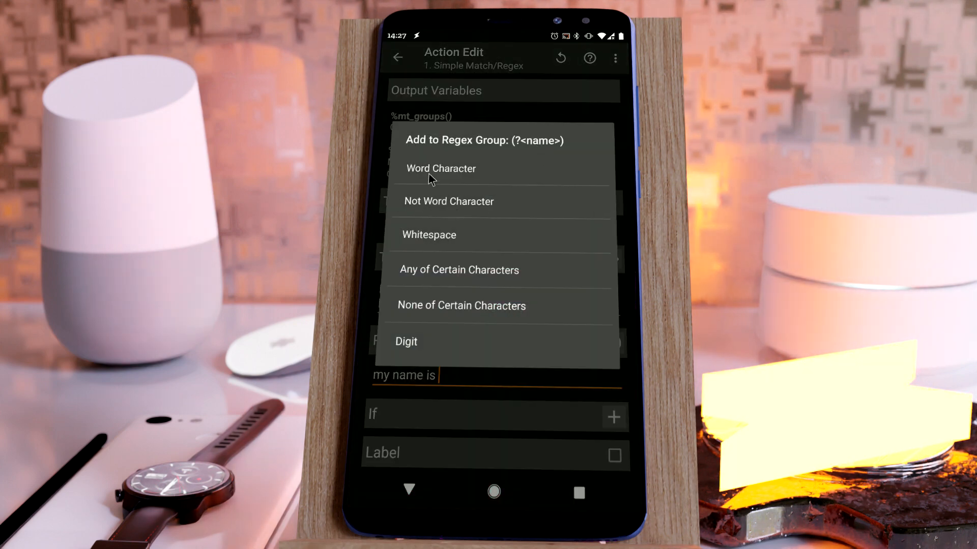
pyautogui.click(440, 168)
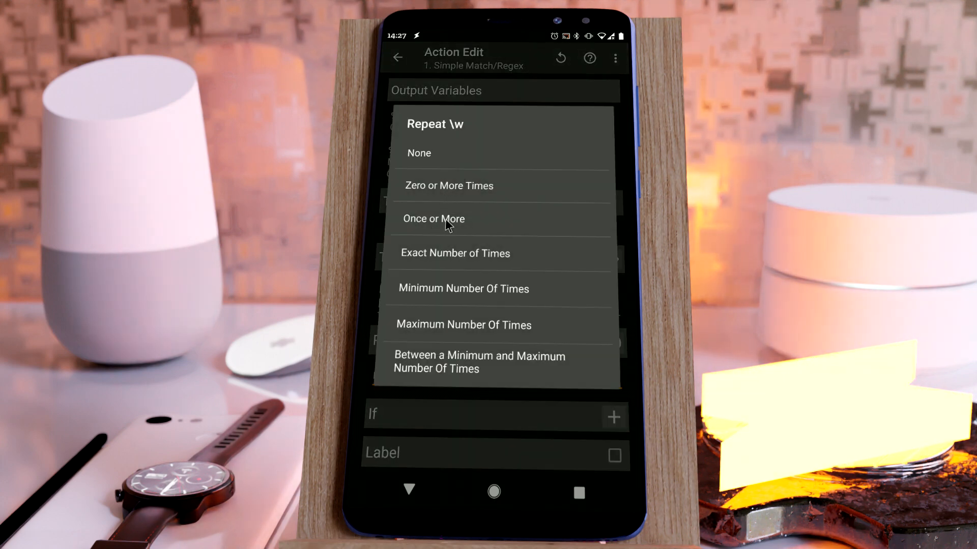
pyautogui.click(433, 219)
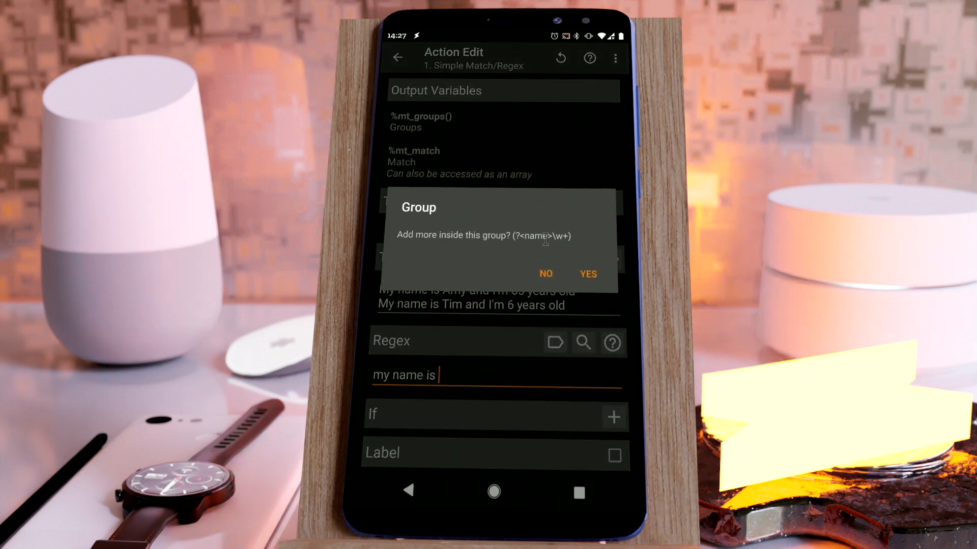
pyautogui.click(586, 274)
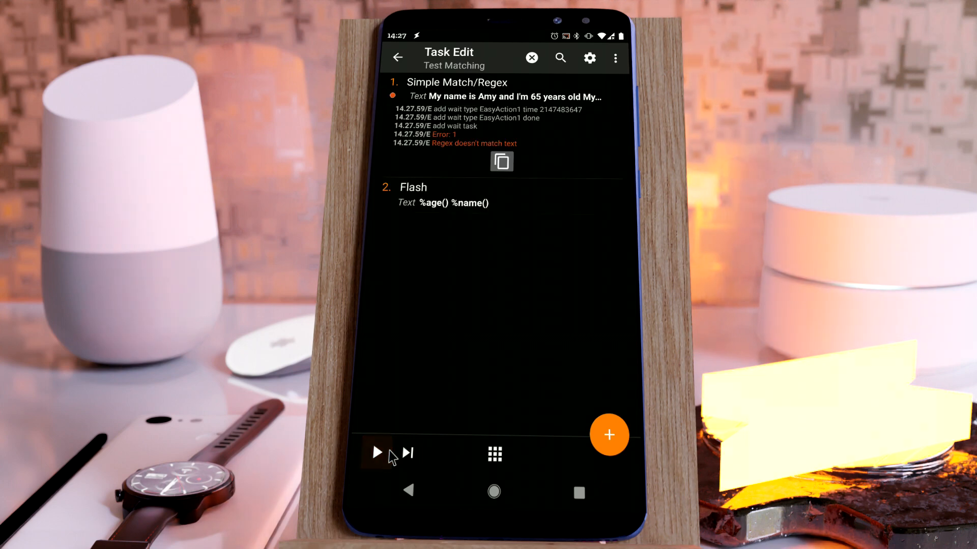
# Capitalize the regex to 'My name is (?<name>\w+)' and run the task, flashing Amy,Tim
pyautogui.click(457, 89)
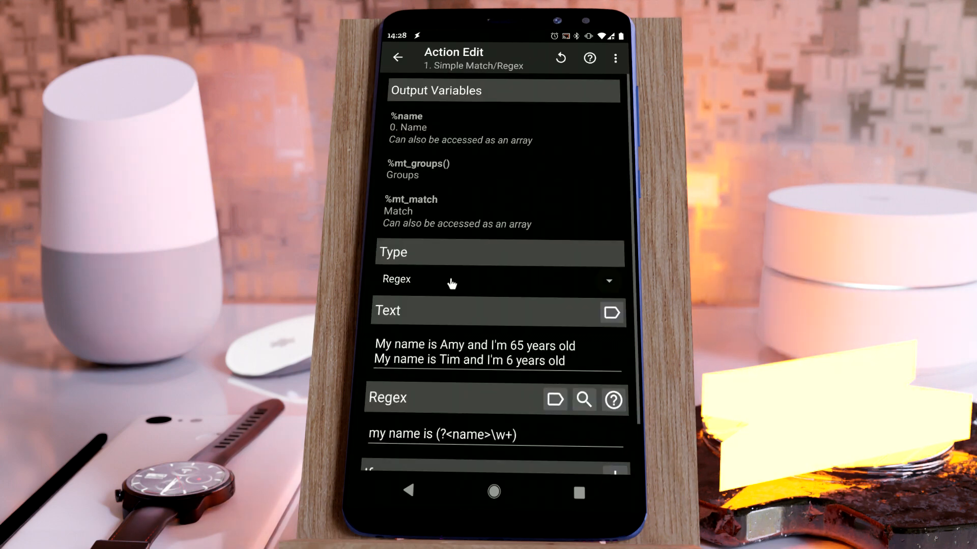
pyautogui.moveTo(458, 401)
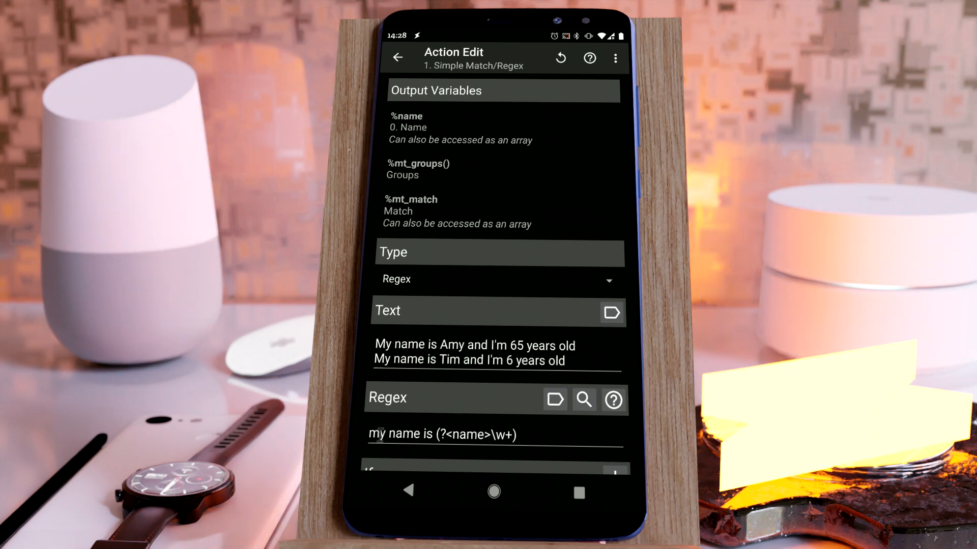
pyautogui.click(444, 434)
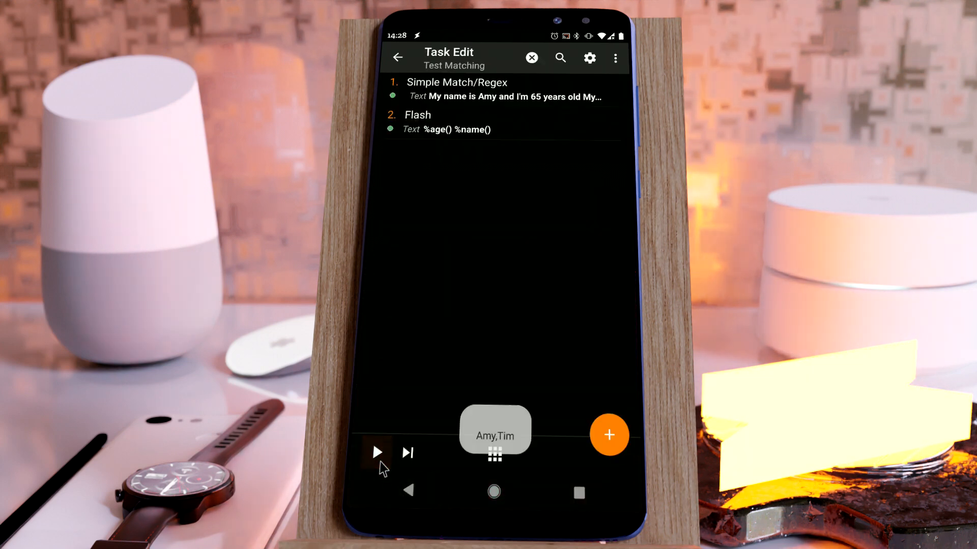
pyautogui.click(376, 453)
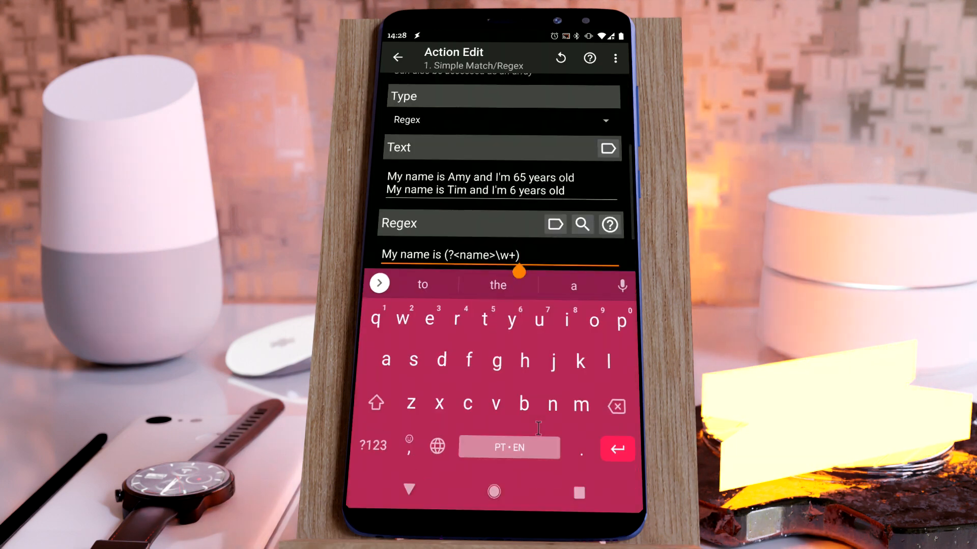
# Extend the regex with " and I'm (?<age>\d+)" and return to the task
pyautogui.write('and')
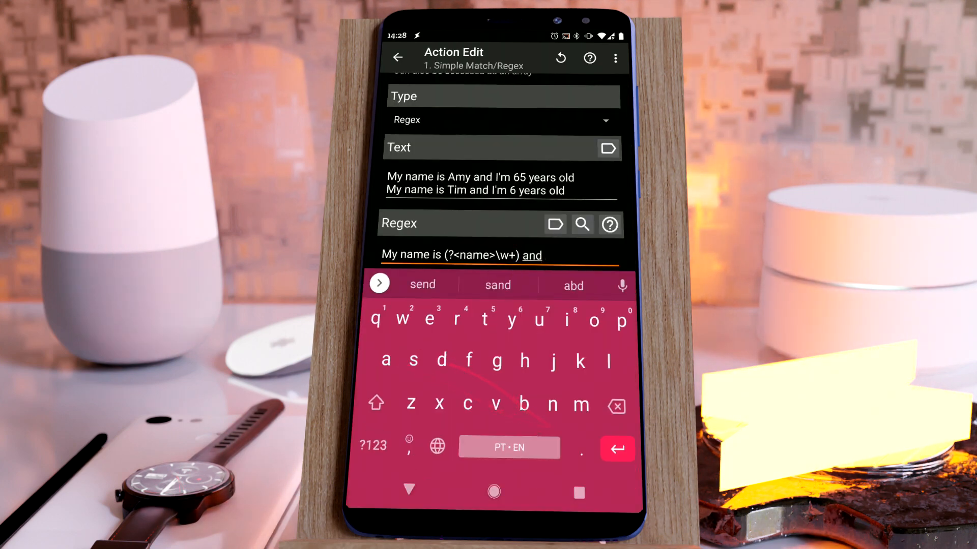
pyautogui.write("I'm")
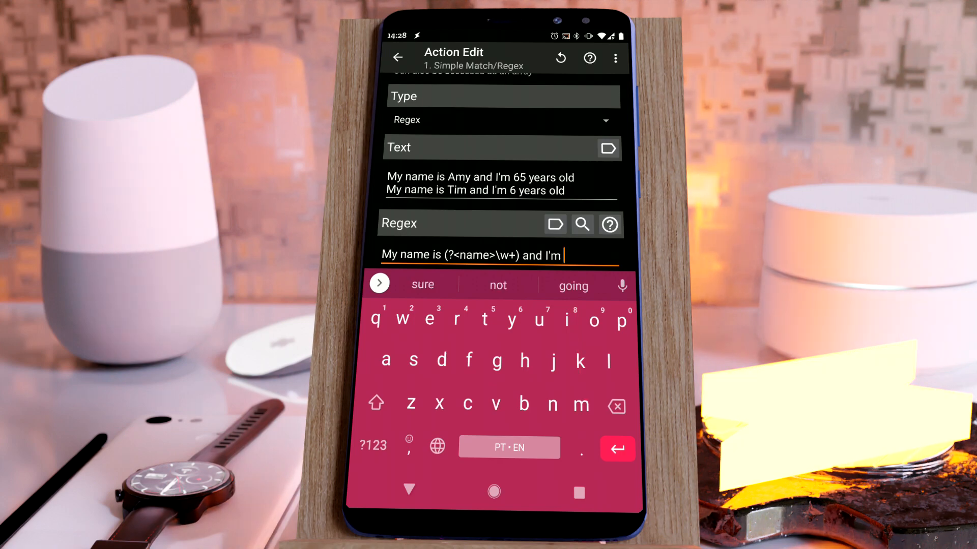
pyautogui.click(553, 225)
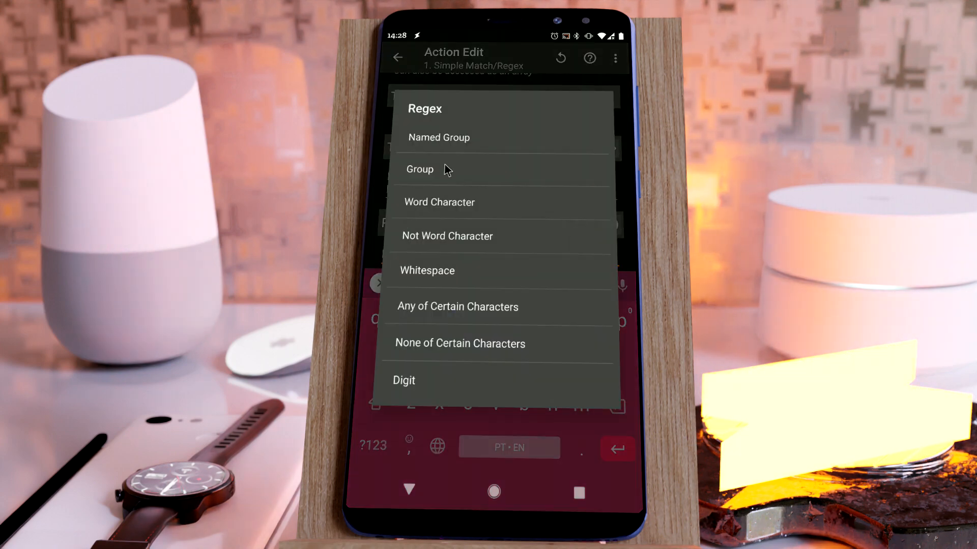
pyautogui.click(438, 137)
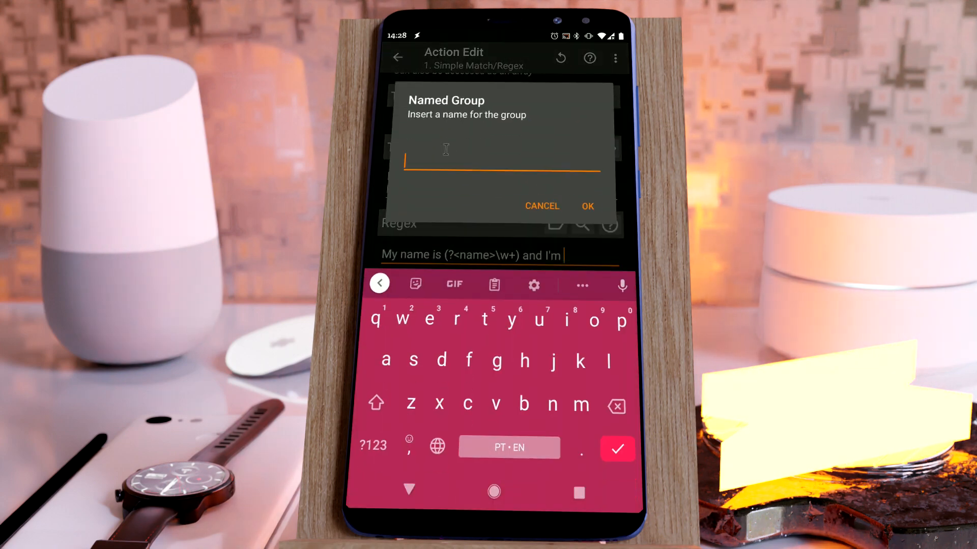
pyautogui.write('age')
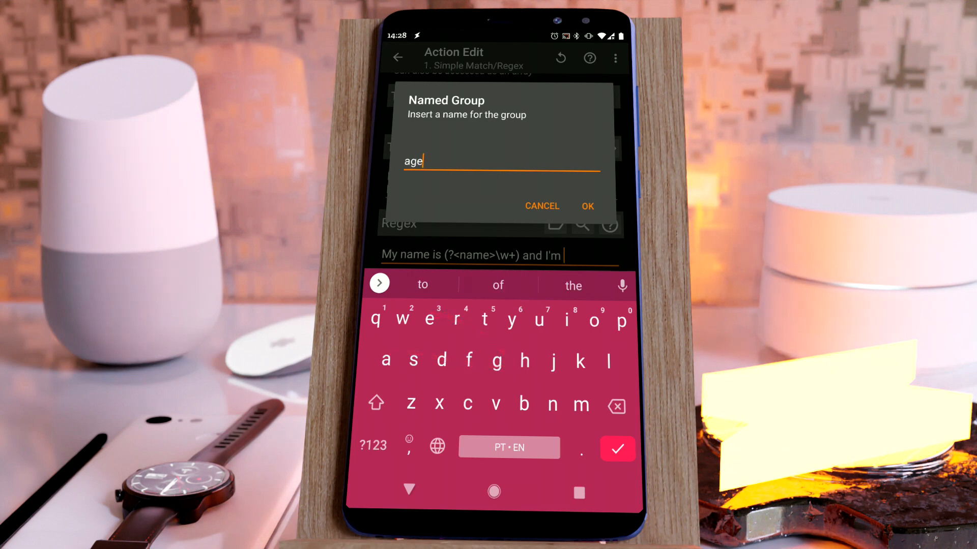
pyautogui.click(586, 206)
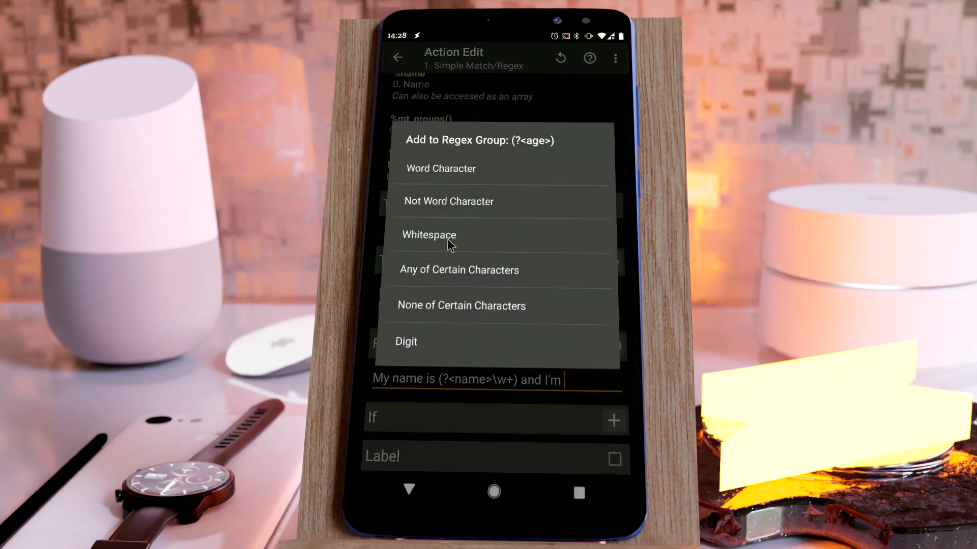
pyautogui.click(406, 342)
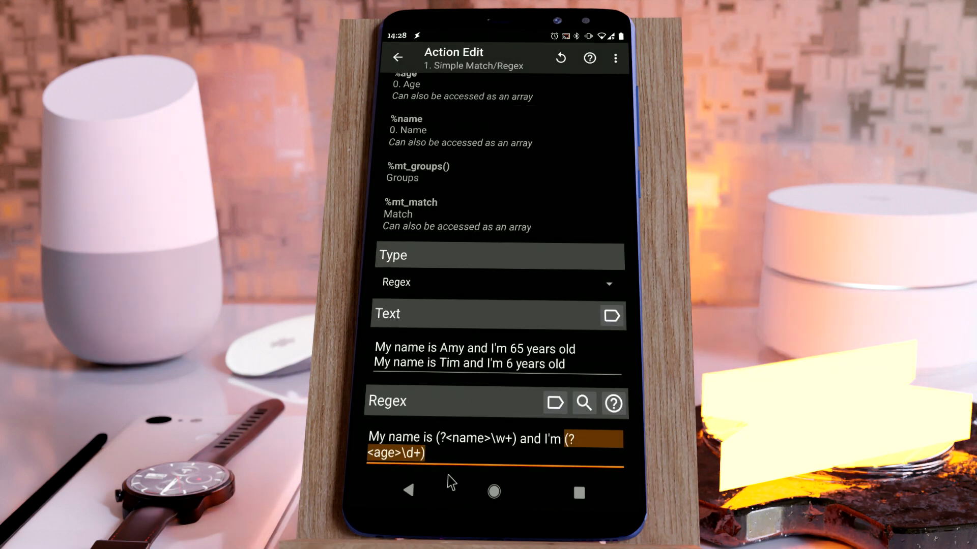
pyautogui.click(398, 57)
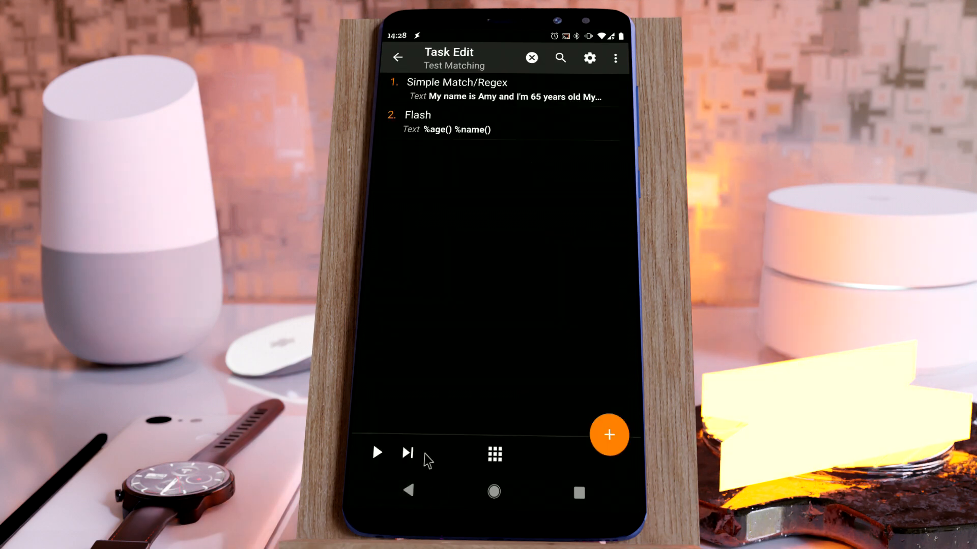
# Add an Arrays Merge action to the task
pyautogui.click(608, 435)
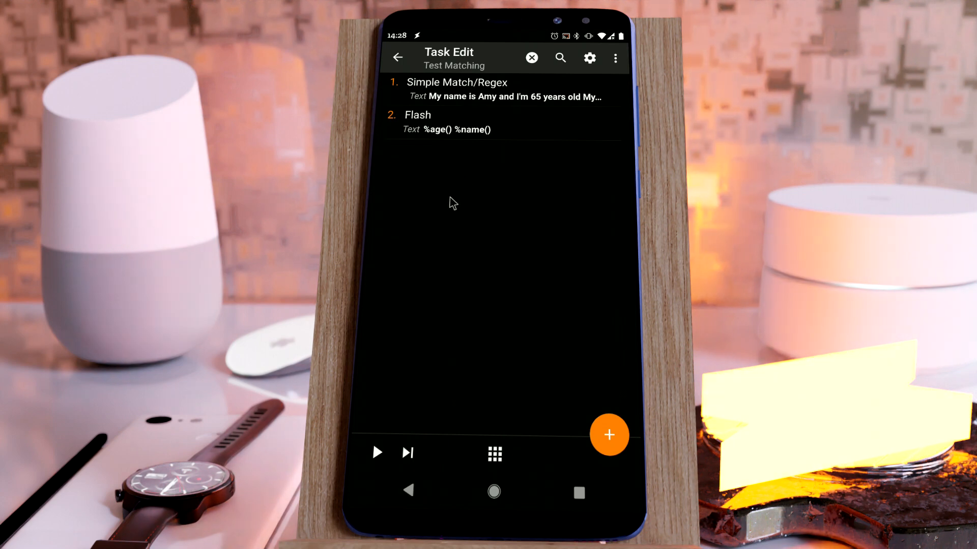
pyautogui.click(609, 435)
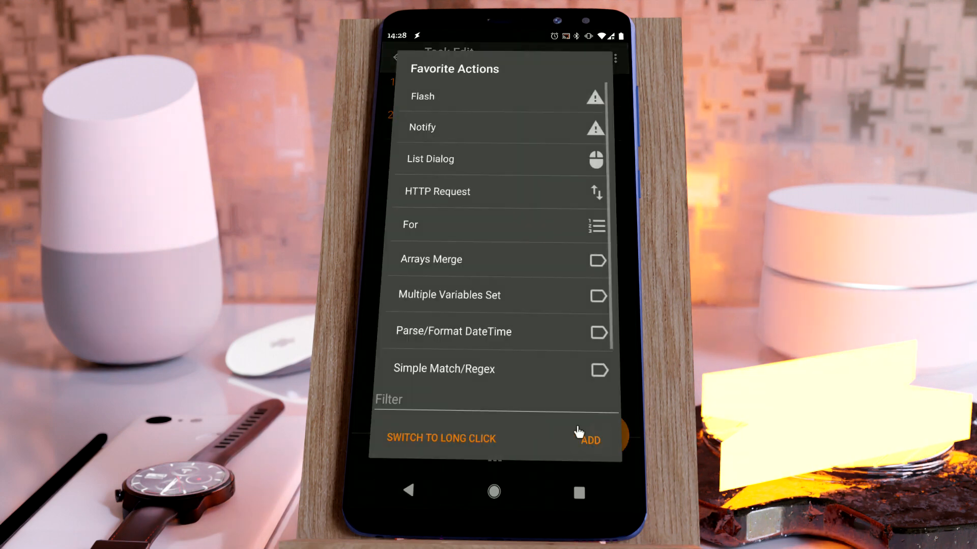
pyautogui.scroll(-3)
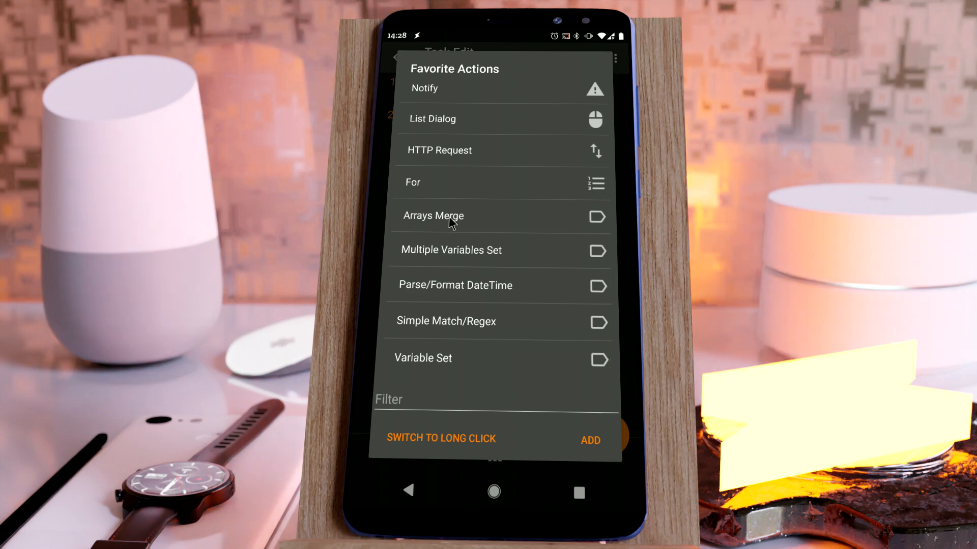
pyautogui.click(434, 215)
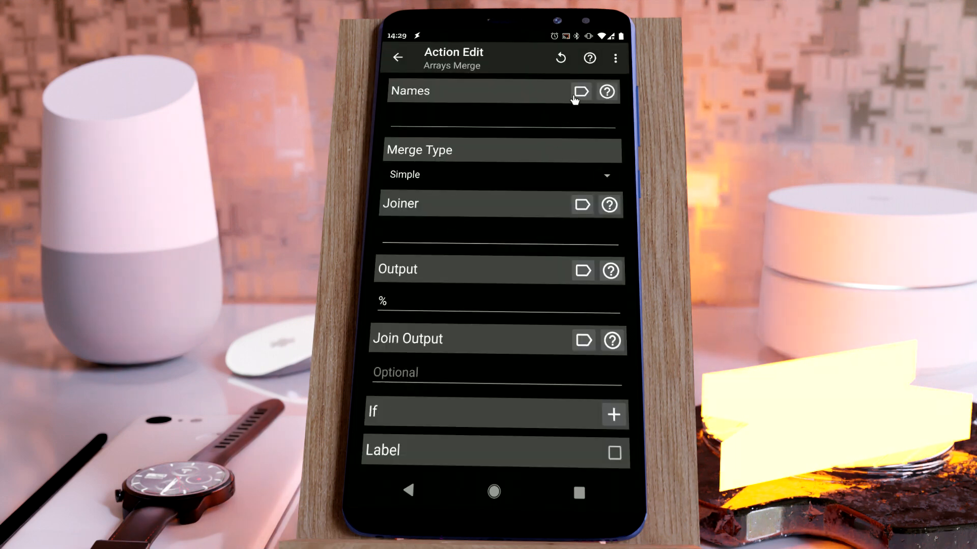
# Set Names to %name,%age and Joiner to ' is ', then save
pyautogui.write('%name')
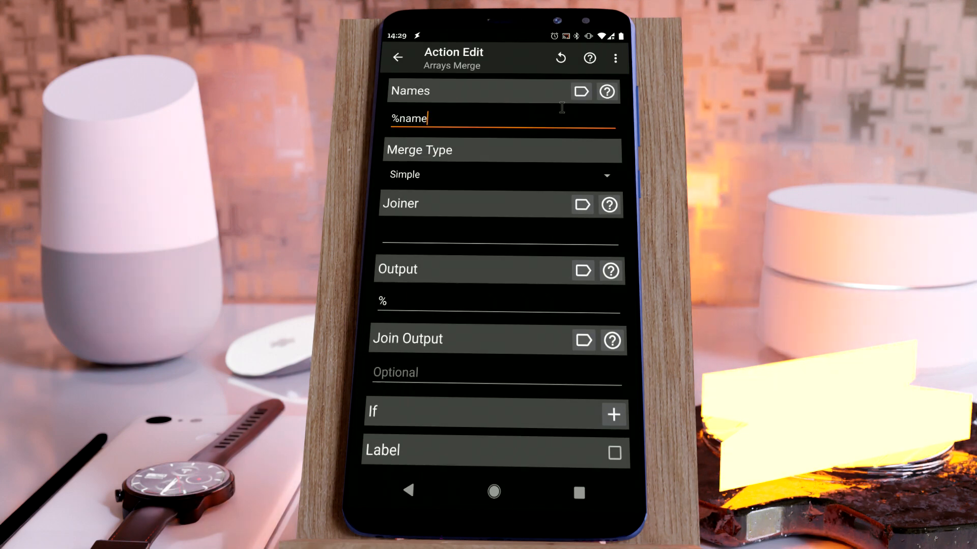
pyautogui.write(',%age')
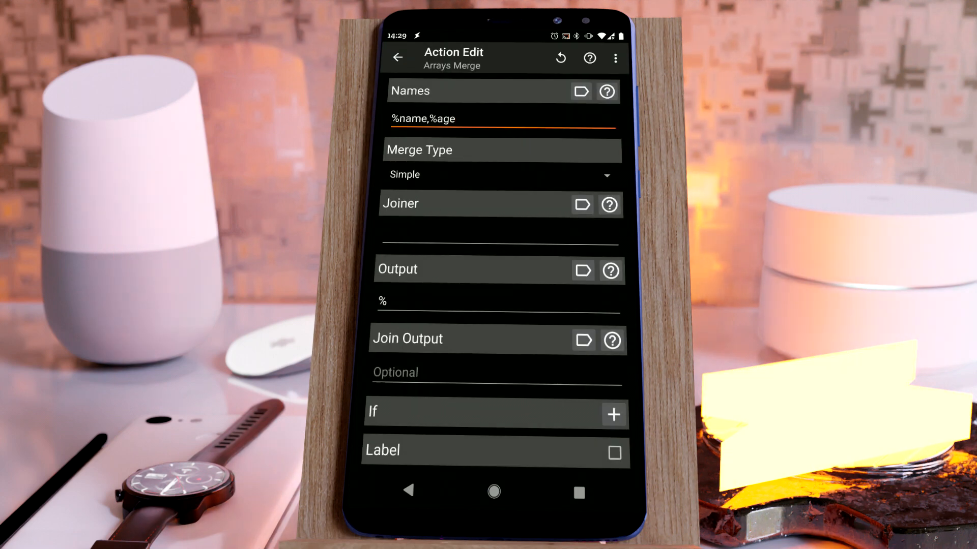
pyautogui.click(499, 235)
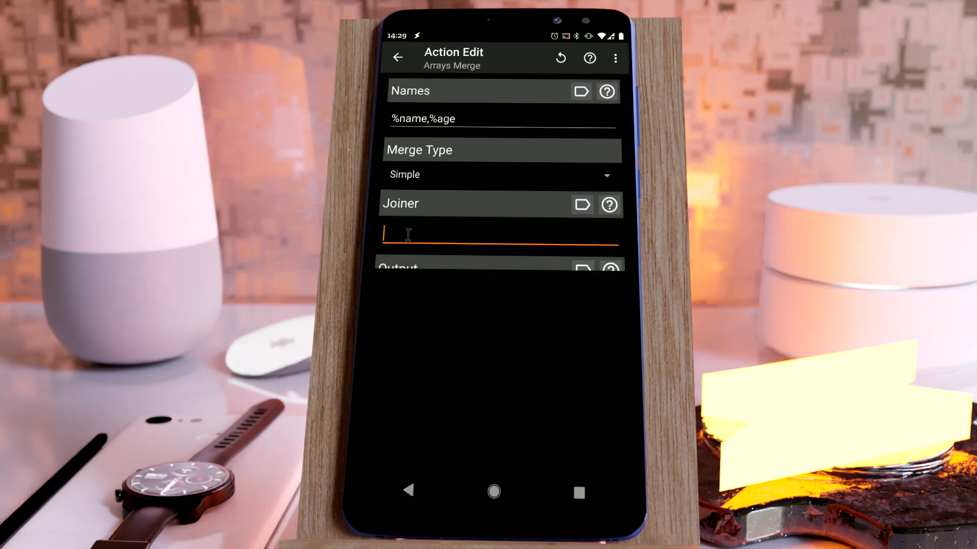
pyautogui.write('is')
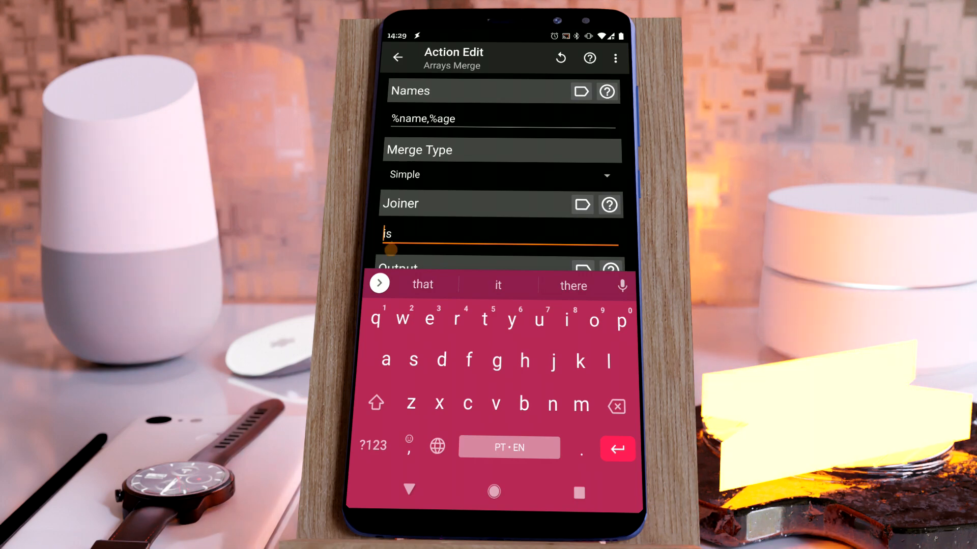
pyautogui.click(398, 57)
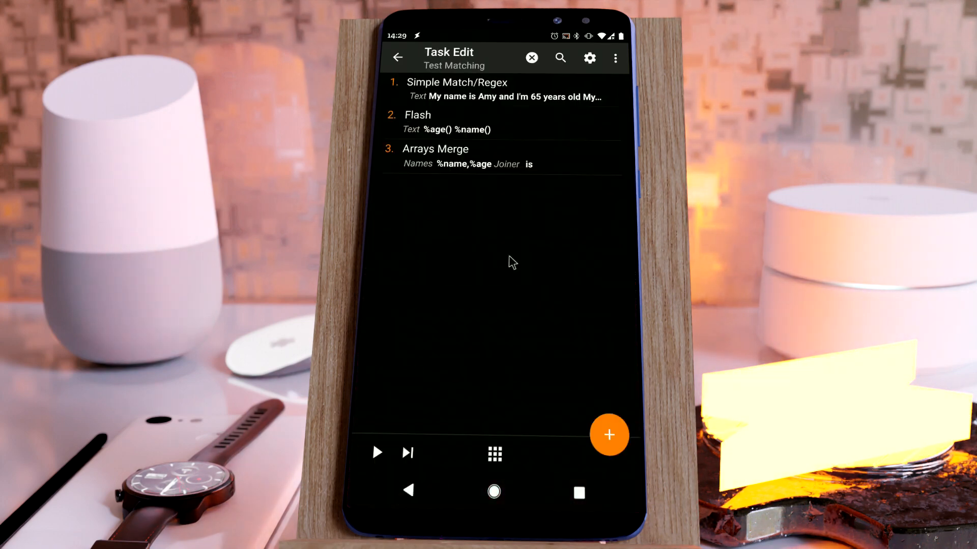
# Add a List Dialog action with title People and items %people
pyautogui.click(608, 434)
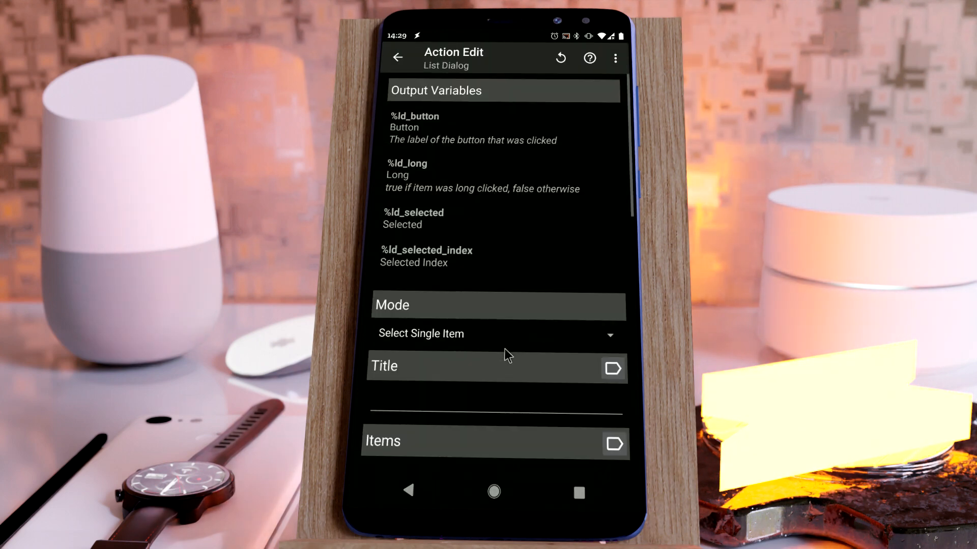
pyautogui.click(496, 366)
pyautogui.write('People')
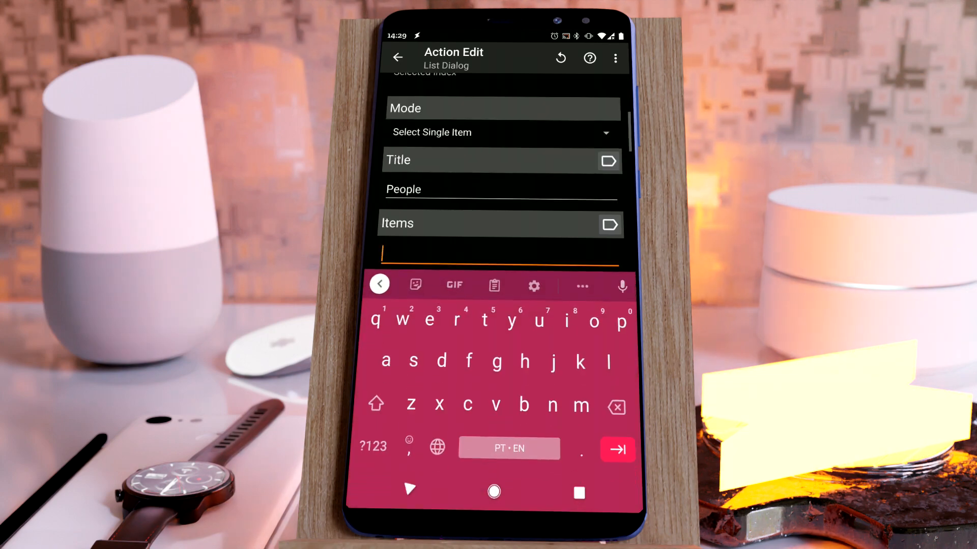
pyautogui.click(609, 224)
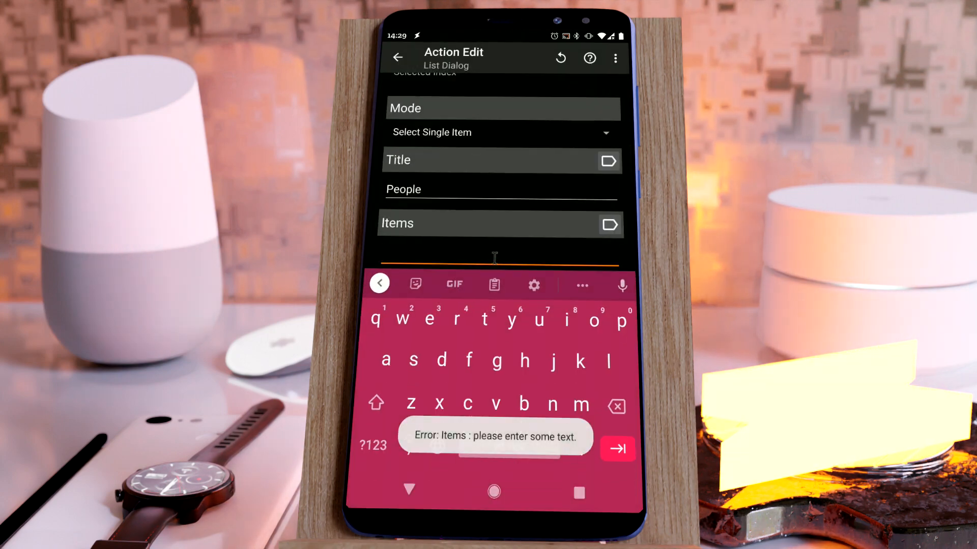
pyautogui.click(609, 225)
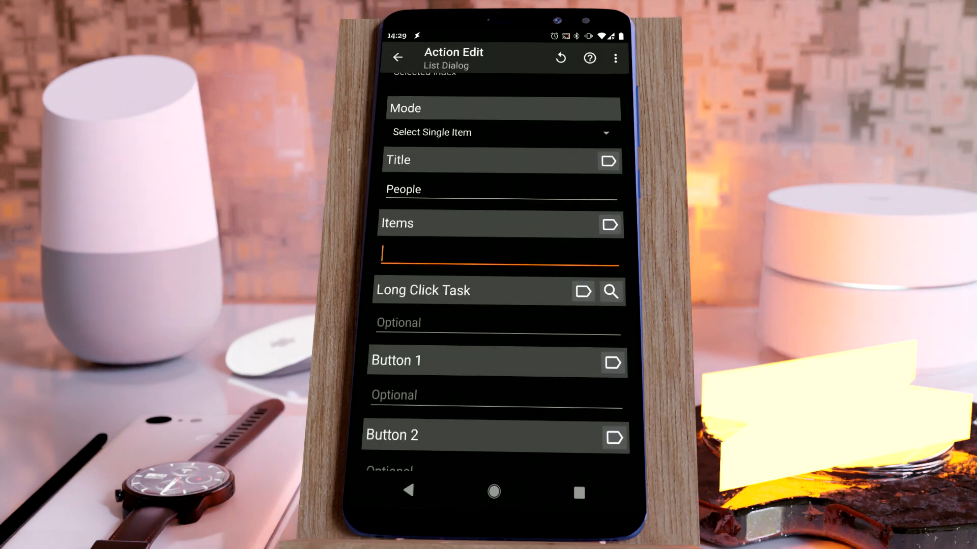
pyautogui.click(498, 254)
pyautogui.write('%peopl')
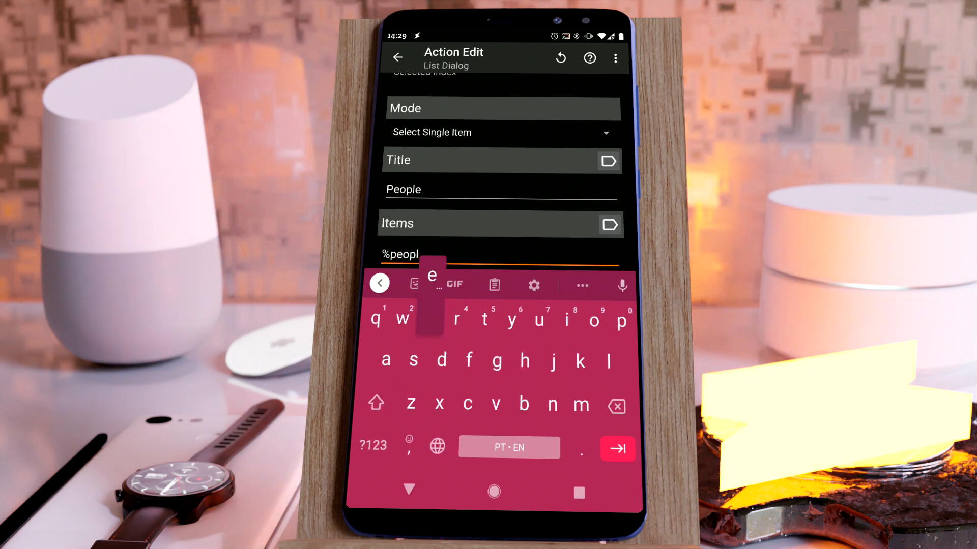
# Set the Arrays Merge output variable to %people and return to the task
pyautogui.click(397, 57)
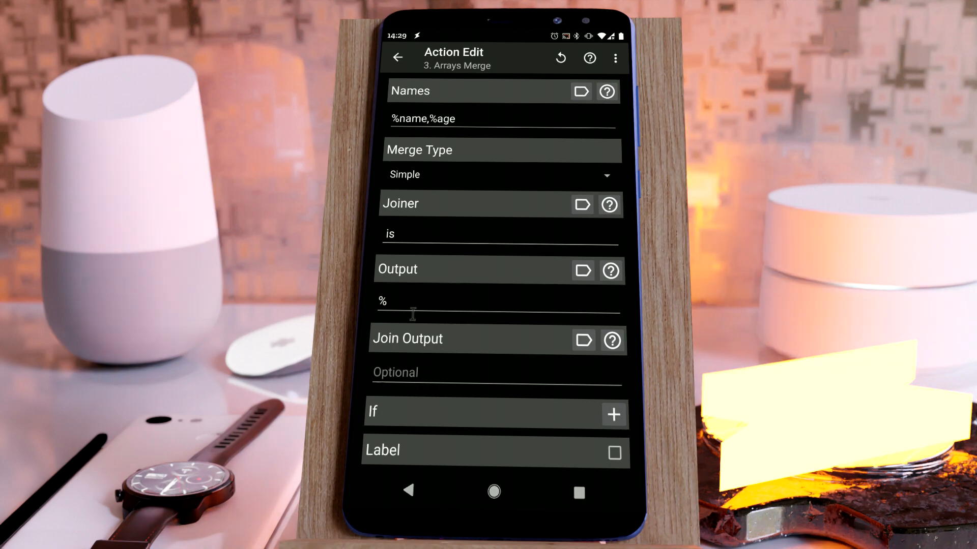
pyautogui.write('pe')
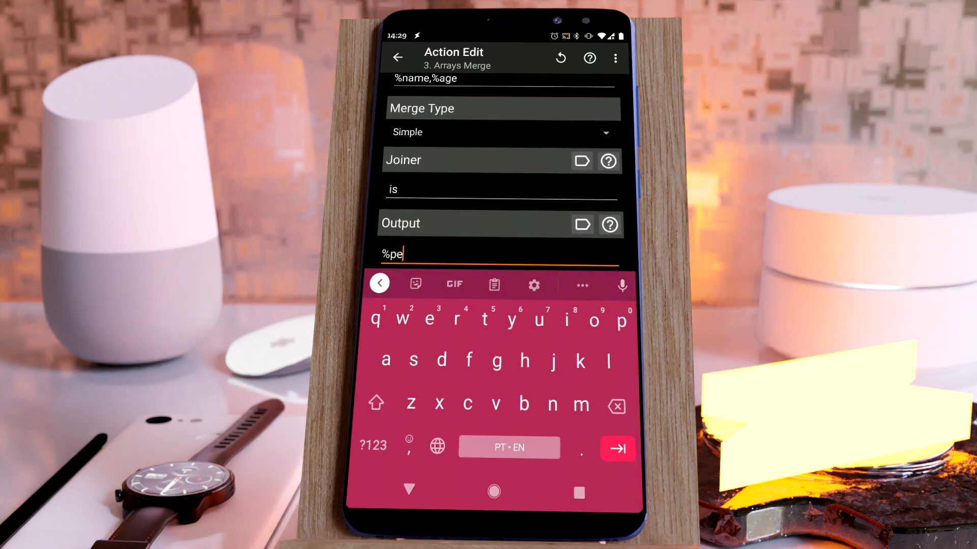
pyautogui.click(397, 57)
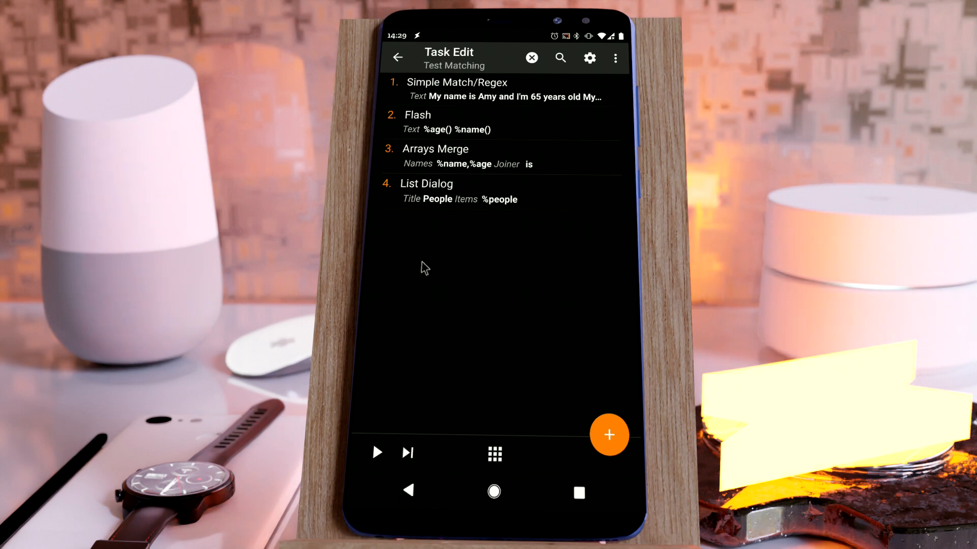
pyautogui.moveTo(424, 198)
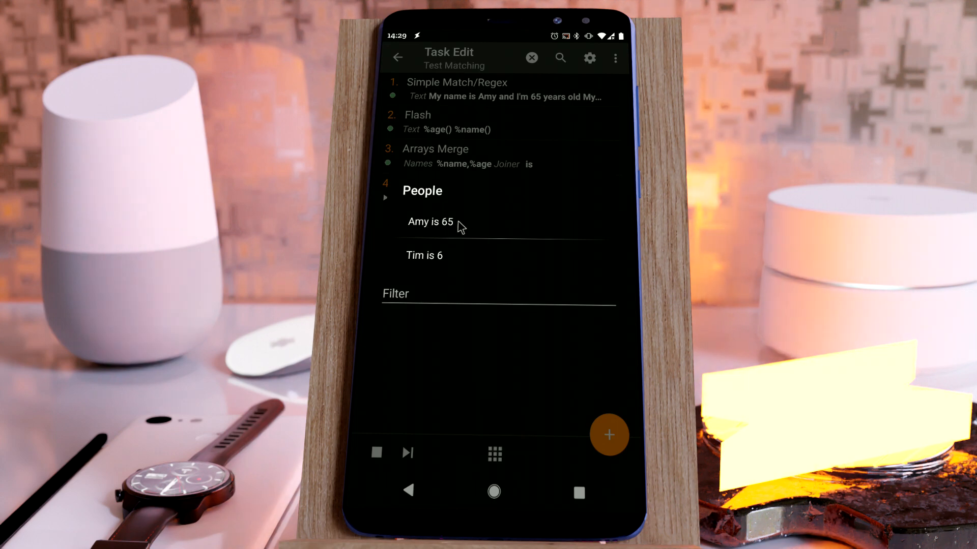
pyautogui.moveTo(422, 337)
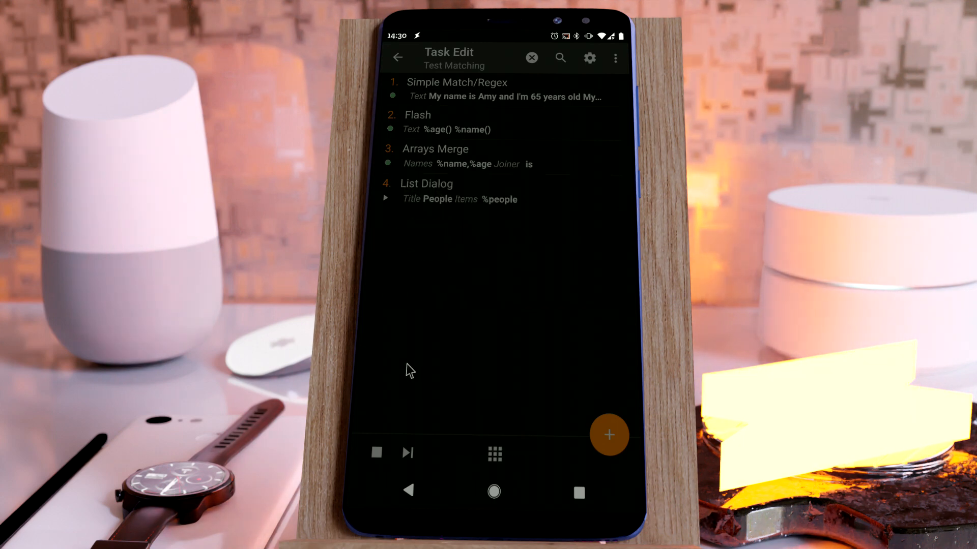
# Review the regex match action, rerun the task and dismiss the People list showing Amy is 65, Tim is 6
pyautogui.click(457, 90)
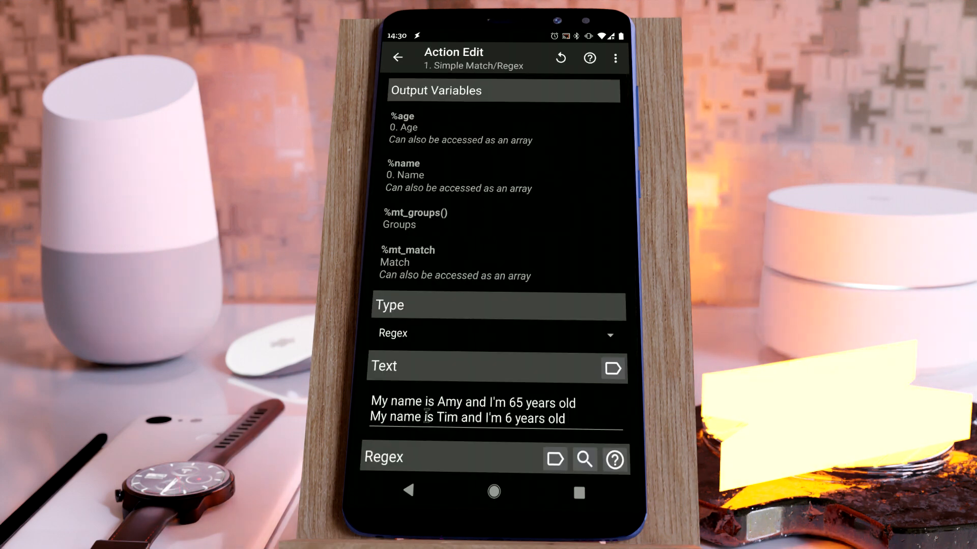
pyautogui.click(398, 57)
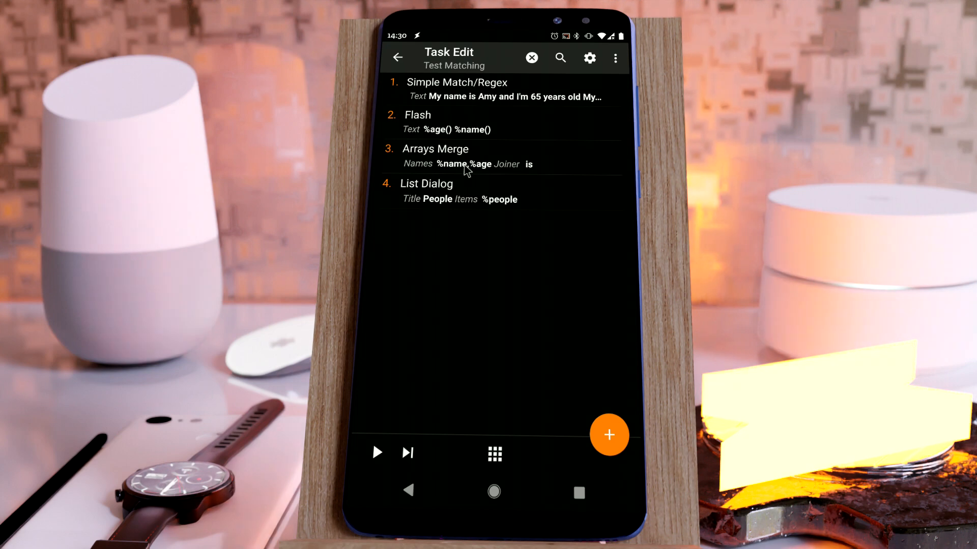
pyautogui.click(377, 452)
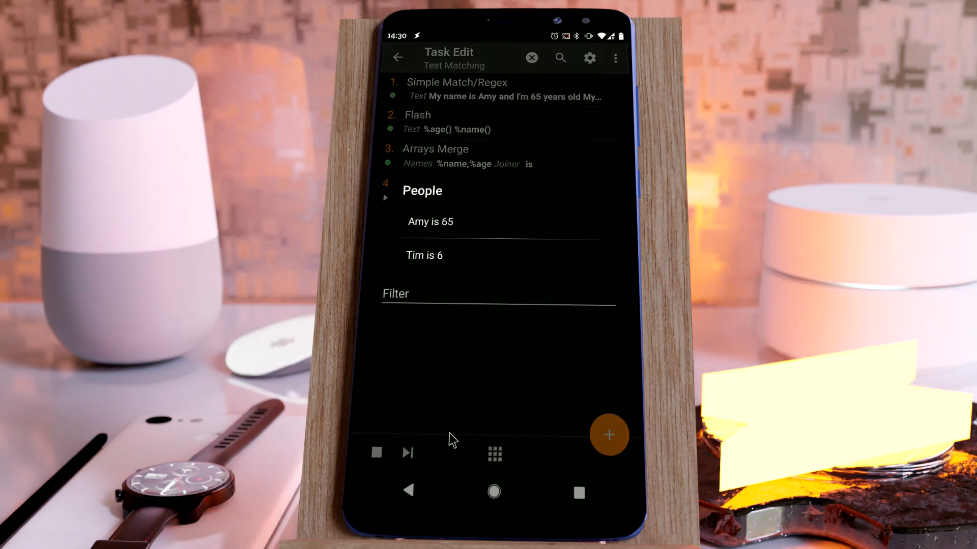
pyautogui.click(375, 453)
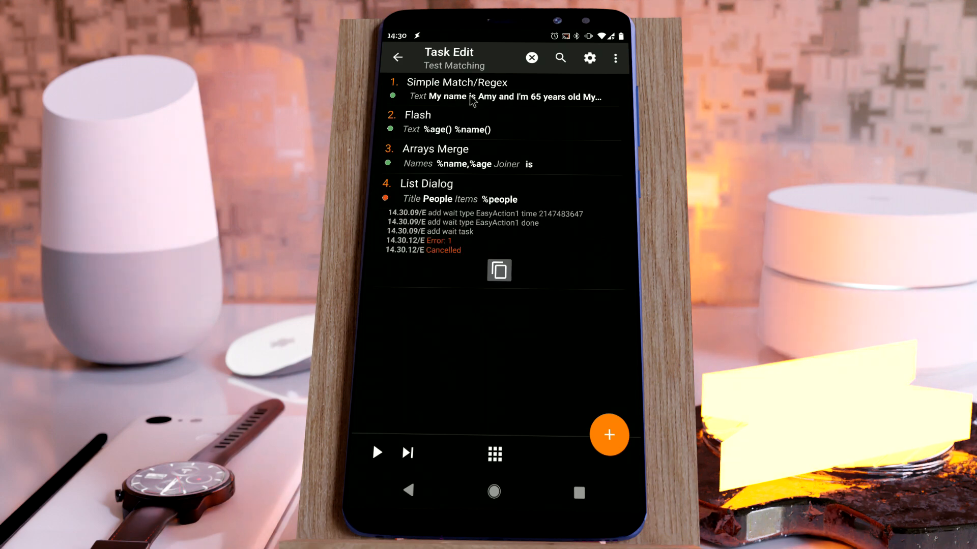